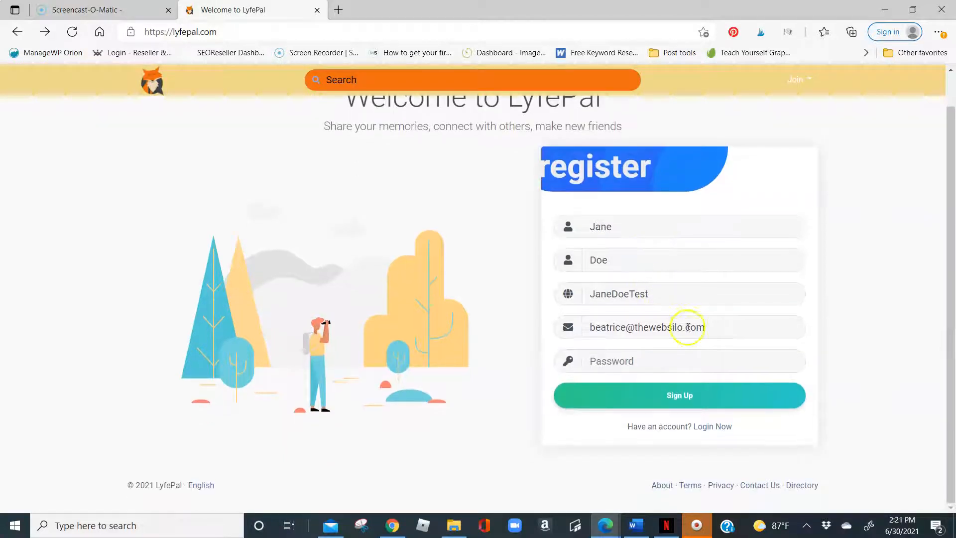
{"action": "mouse_move", "coordinate": [825, 493]}
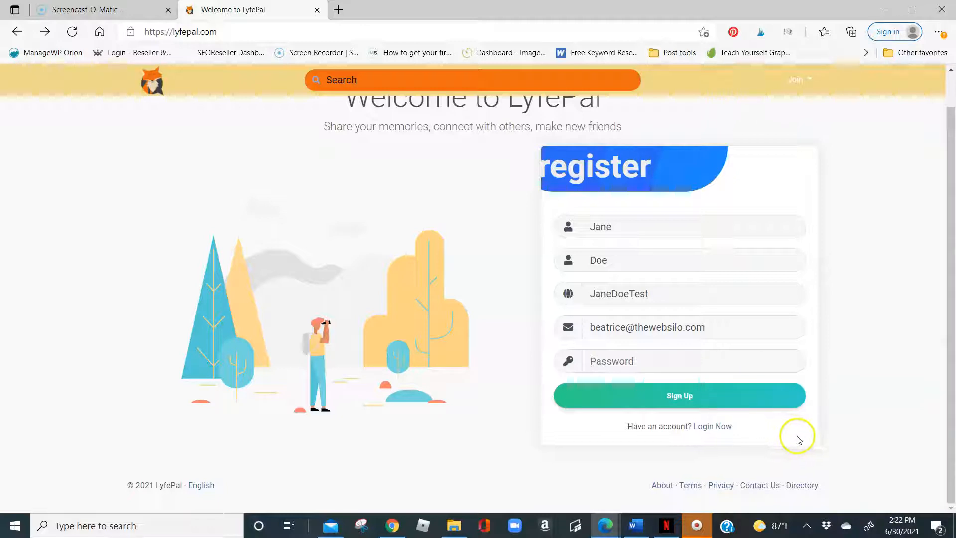
{"action": "mouse_move", "coordinate": [771, 484]}
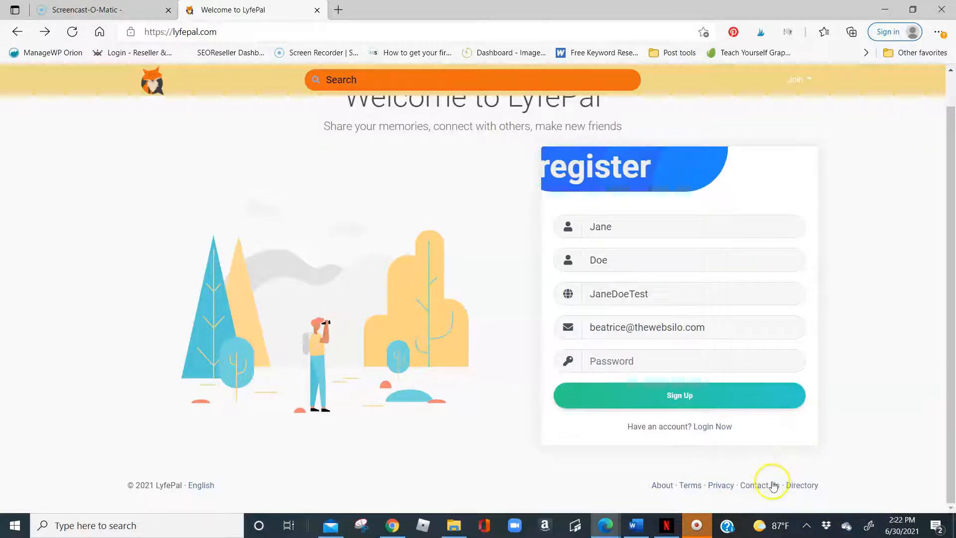
{"action": "mouse_move", "coordinate": [768, 489]}
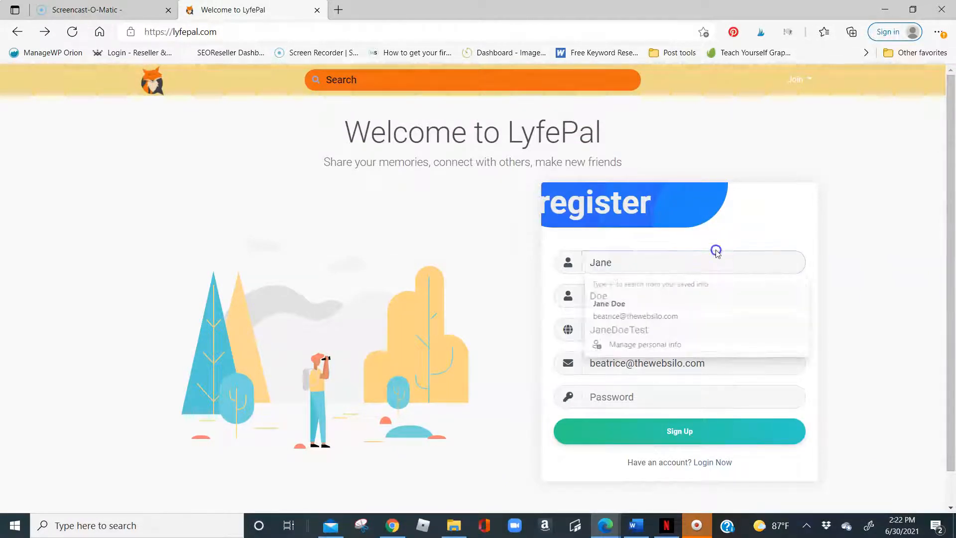
Re-enter the username as JaneDoeTest in the sign-up form
{"action": "left_click", "coordinate": [593, 329]}
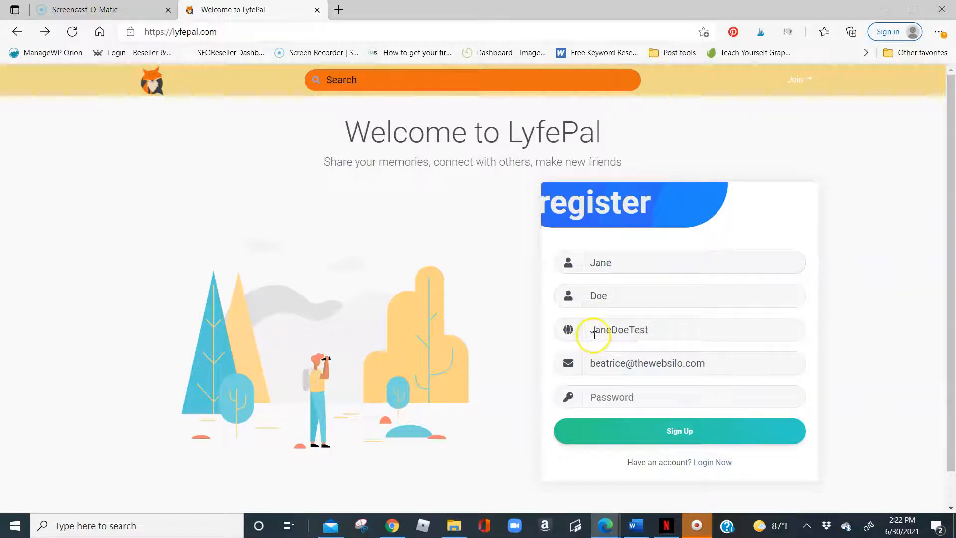
{"action": "mouse_move", "coordinate": [673, 329]}
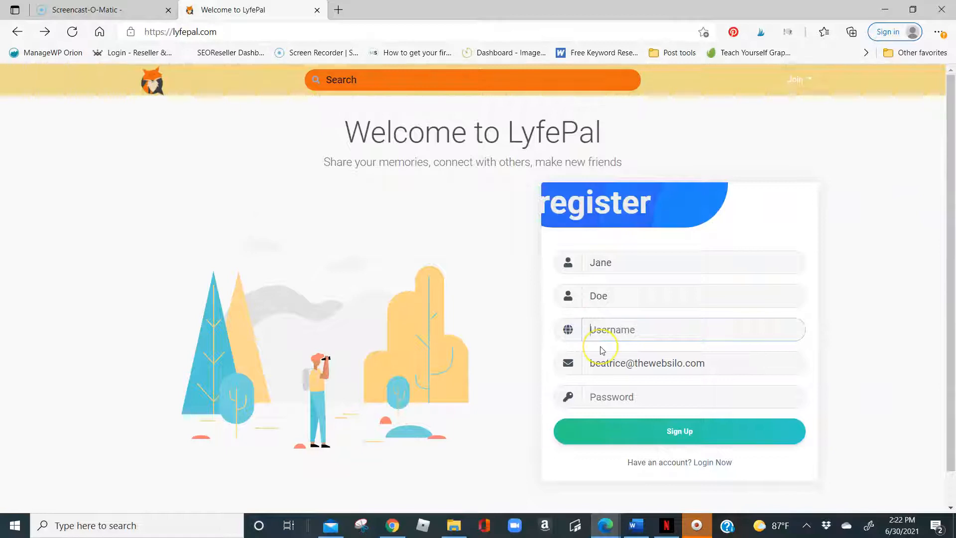
{"action": "type", "text": "123"}
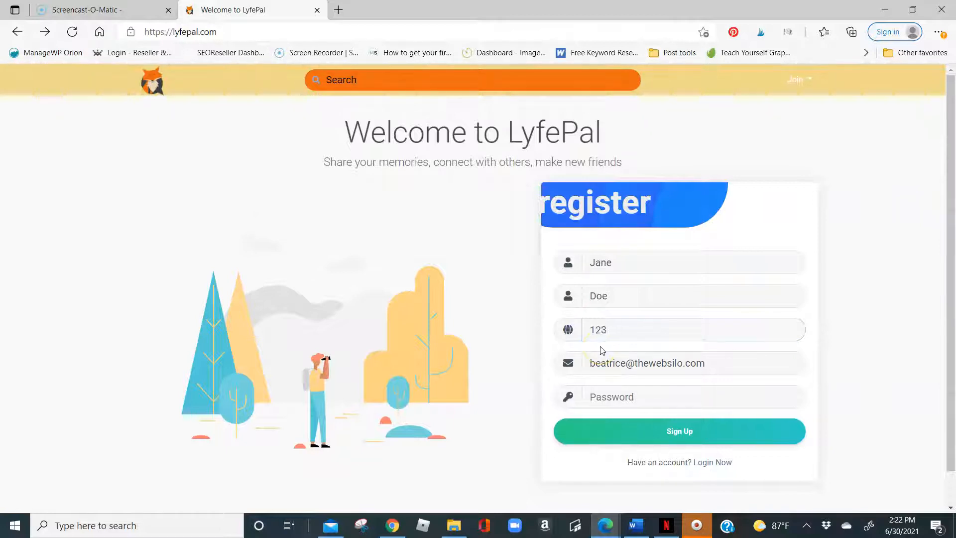
{"action": "type", "text": "JaneDoe"}
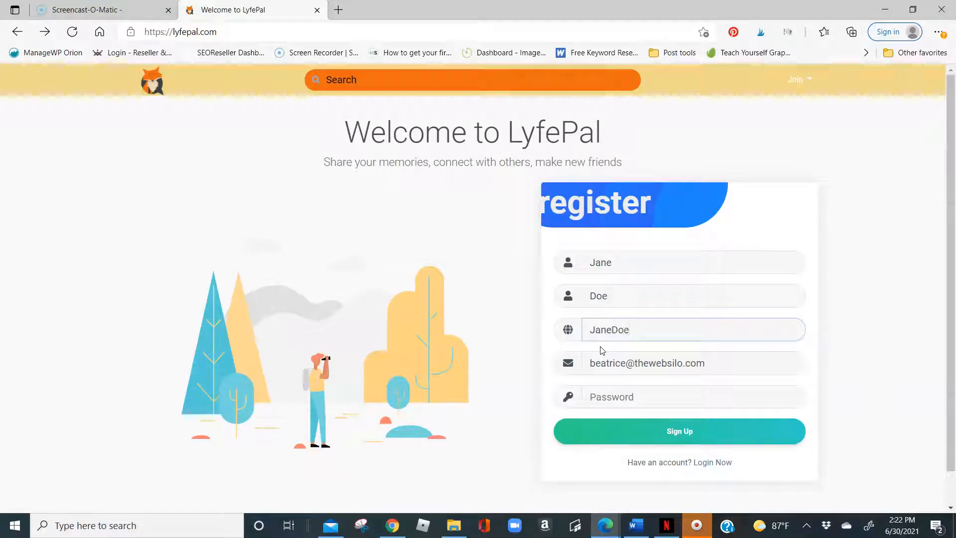
{"action": "type", "text": "Test"}
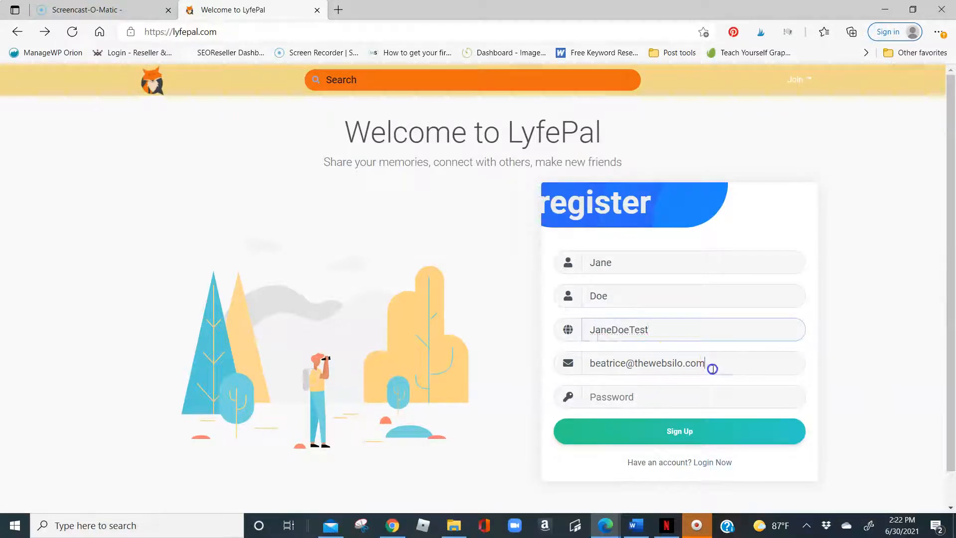
Enter an account password, revealing the sex and birthdate fields
{"action": "left_click", "coordinate": [693, 396]}
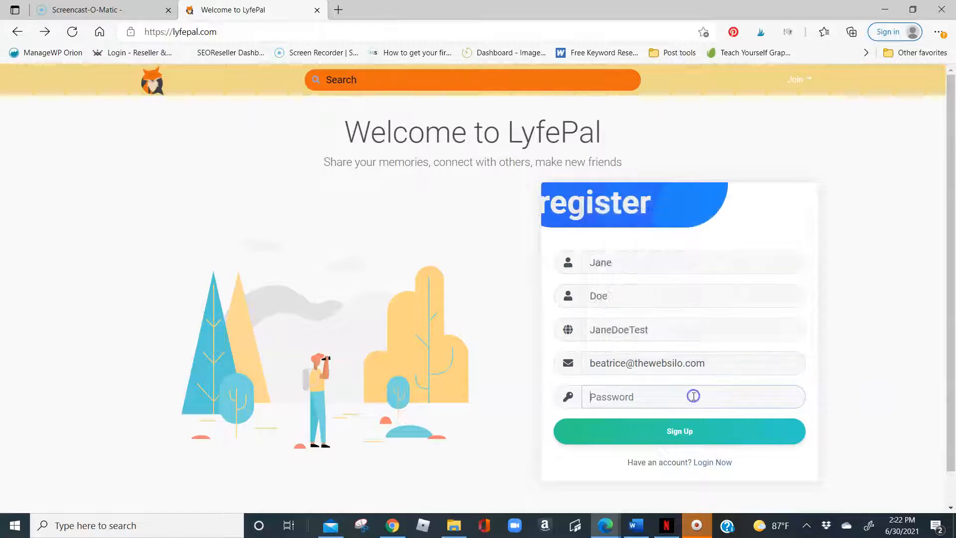
{"action": "left_click", "coordinate": [693, 396]}
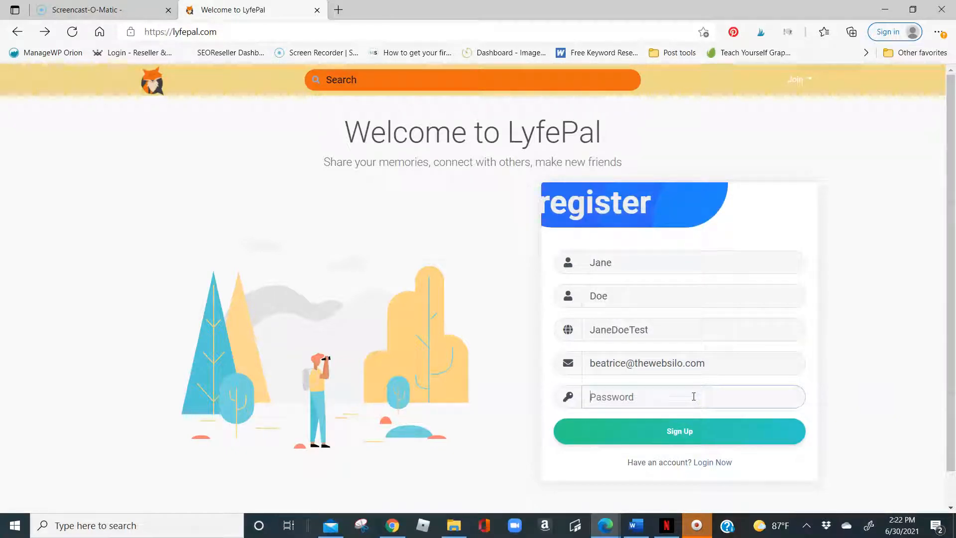
{"action": "type", "text": "*"}
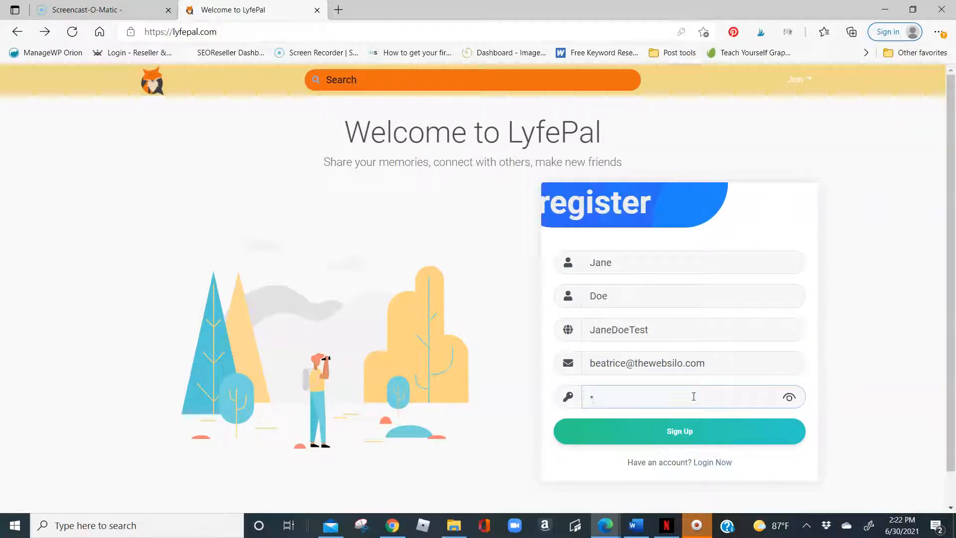
{"action": "type", "text": "•••"}
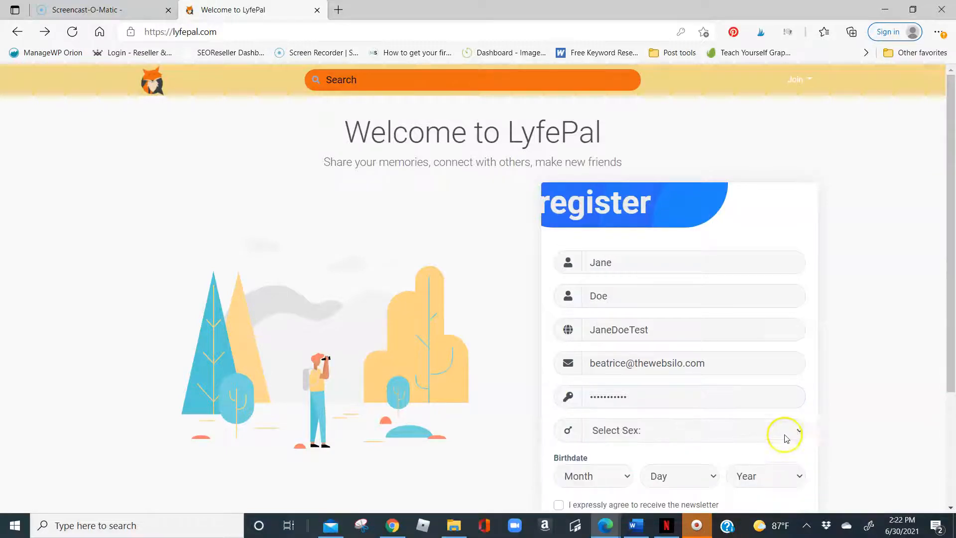
Choose Other in the Select Sex dropdown, then change it to Female
{"action": "scroll", "scroll_direction": "down", "scroll_amount": 3}
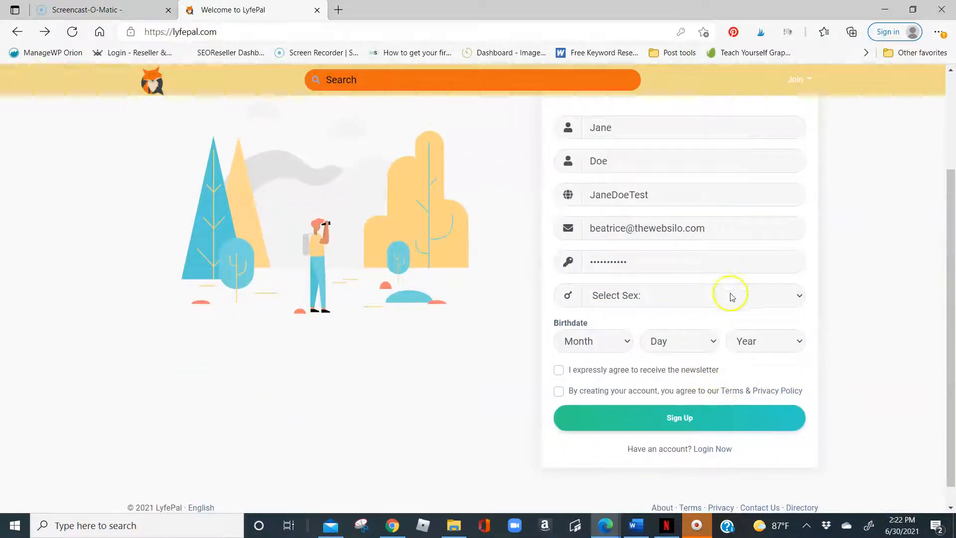
{"action": "left_click", "coordinate": [691, 295]}
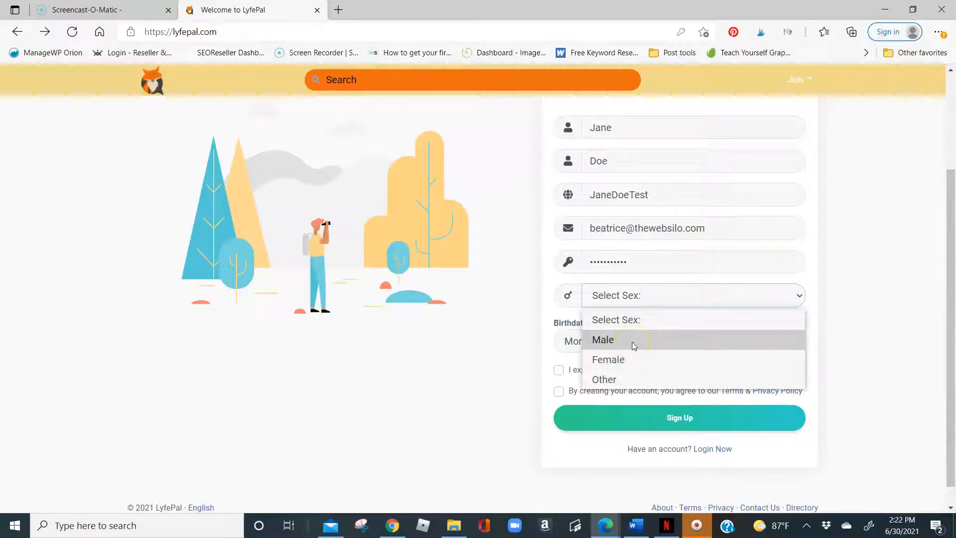
{"action": "left_click", "coordinate": [603, 380]}
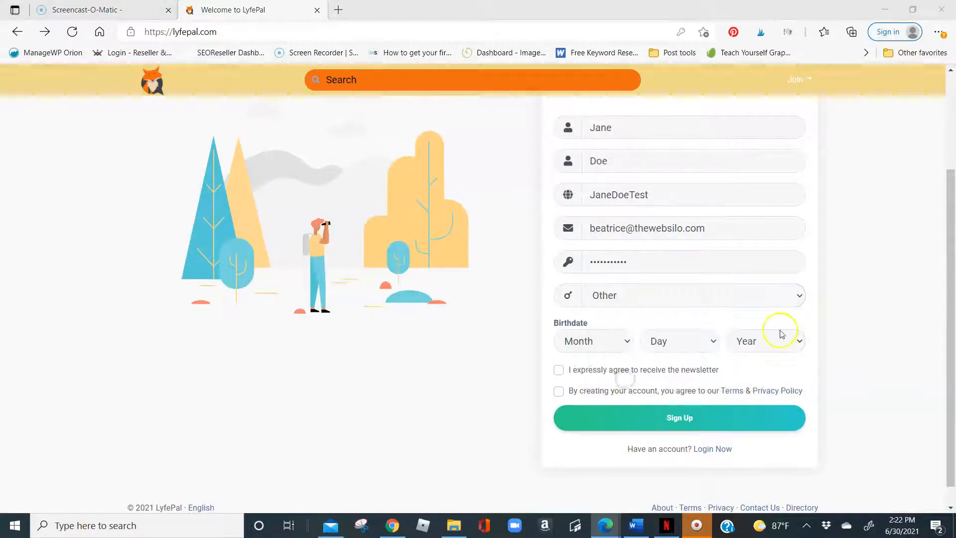
{"action": "scroll", "scroll_direction": "down", "scroll_amount": 3}
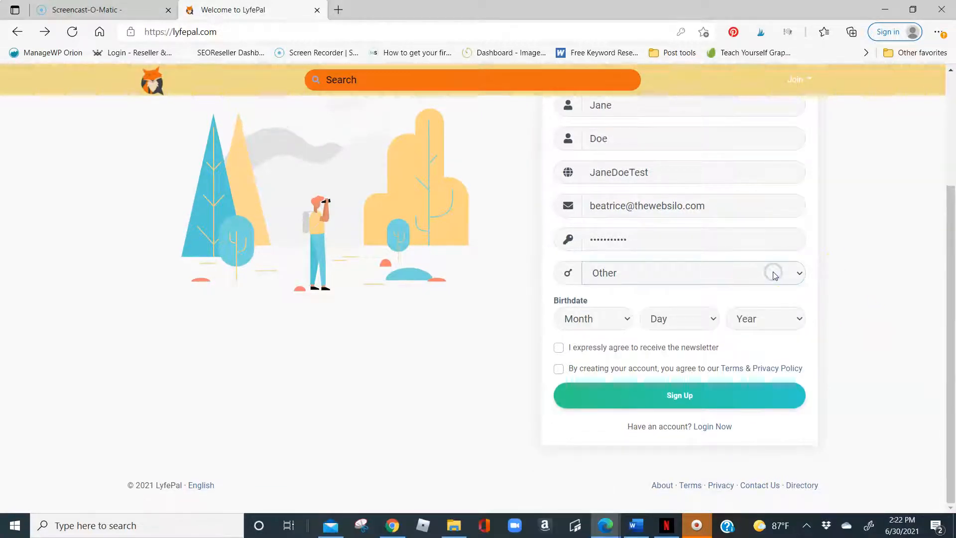
{"action": "left_click", "coordinate": [693, 272]}
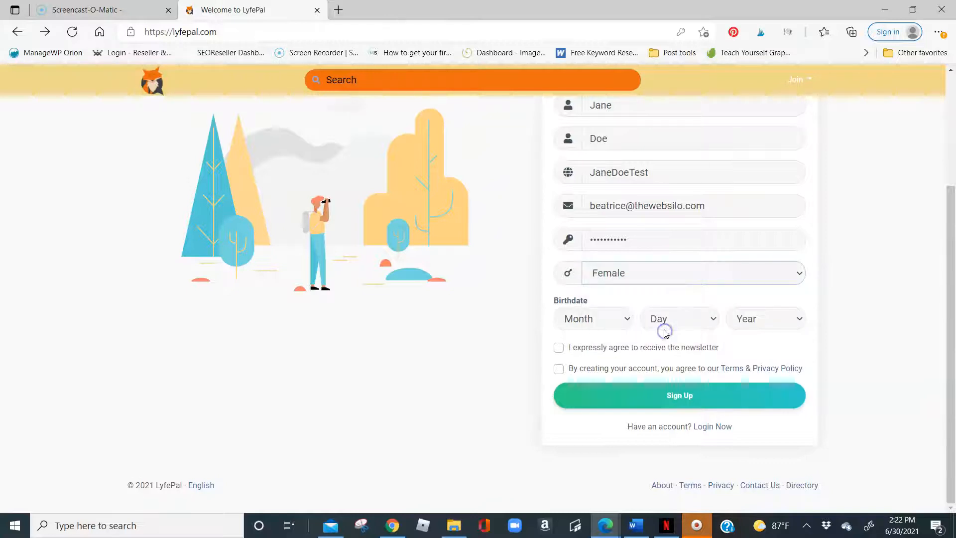
{"action": "mouse_move", "coordinate": [618, 318]}
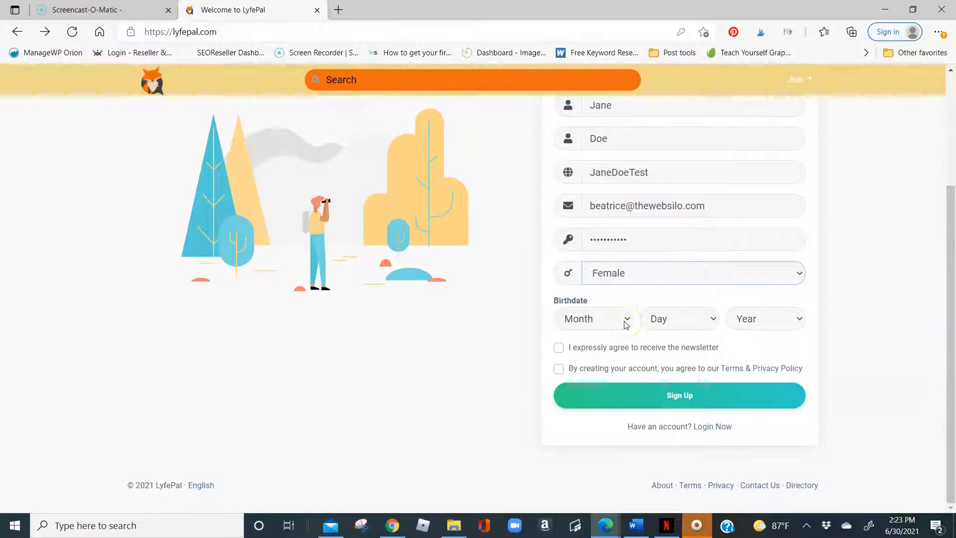
{"action": "mouse_move", "coordinate": [752, 491]}
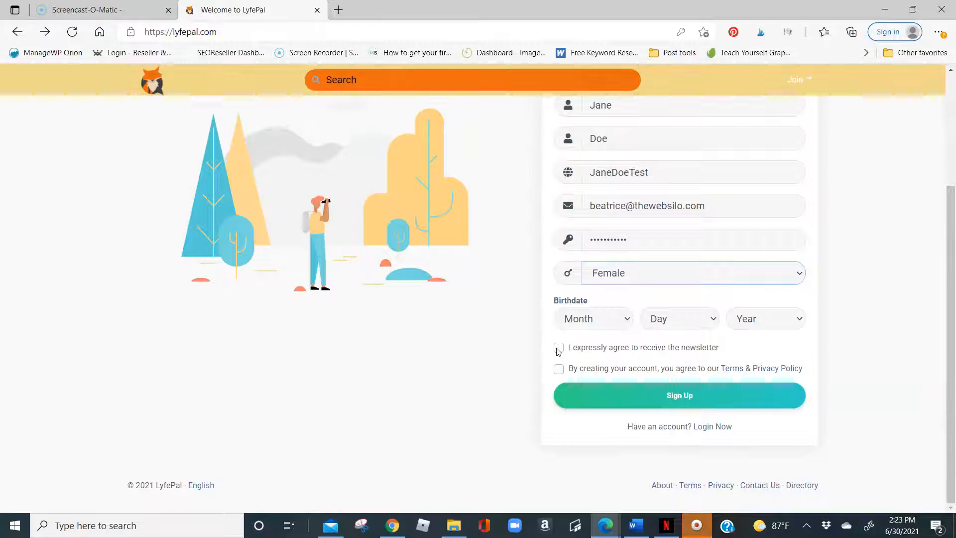
Set the birthdate to Oct 2, 1983
{"action": "left_click", "coordinate": [593, 319]}
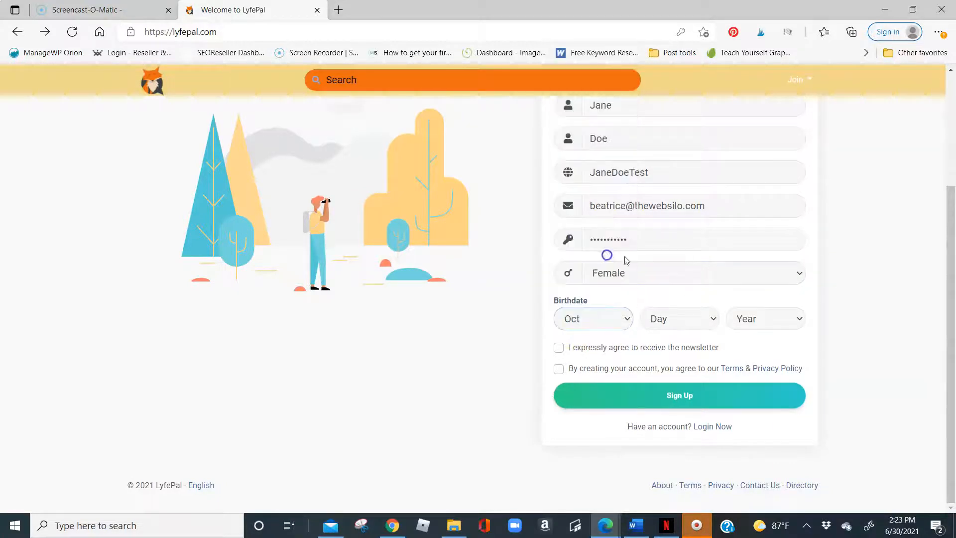
{"action": "left_click", "coordinate": [679, 318]}
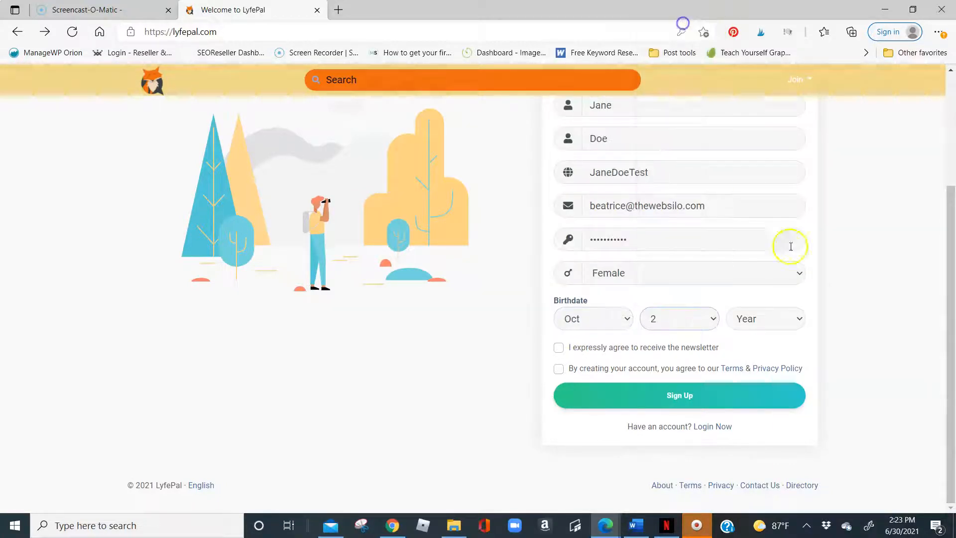
{"action": "left_click", "coordinate": [764, 319]}
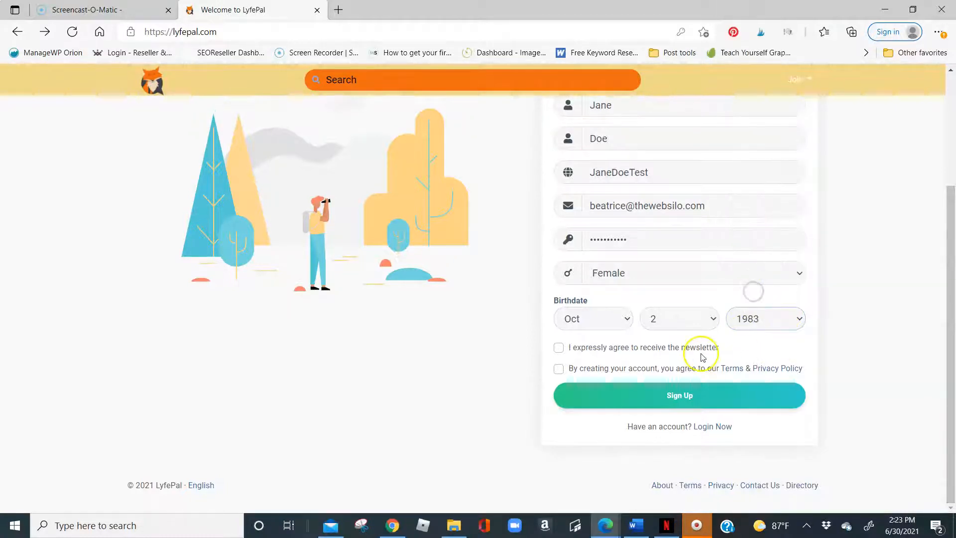
Agree to the newsletter and terms, then submit the registration with Sign Up
{"action": "left_click", "coordinate": [558, 346]}
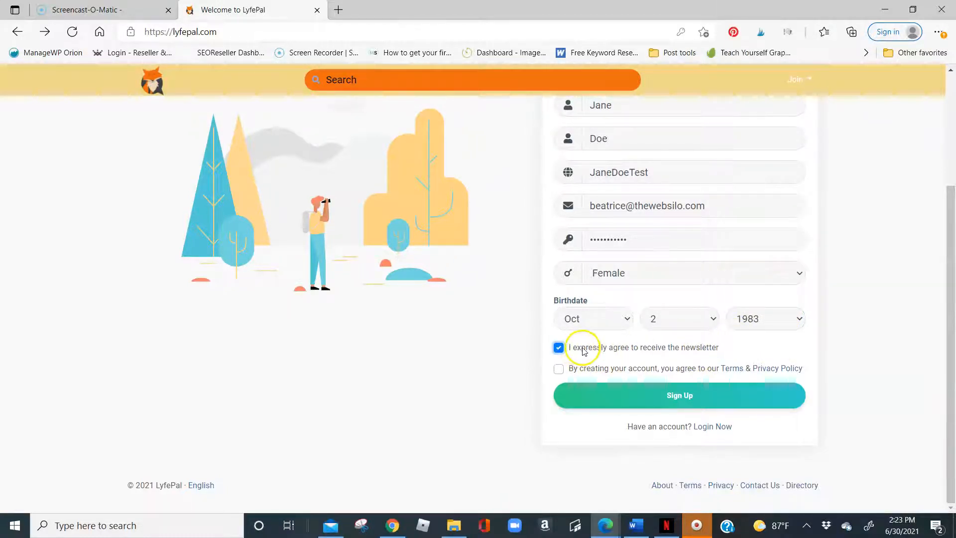
{"action": "mouse_move", "coordinate": [685, 354]}
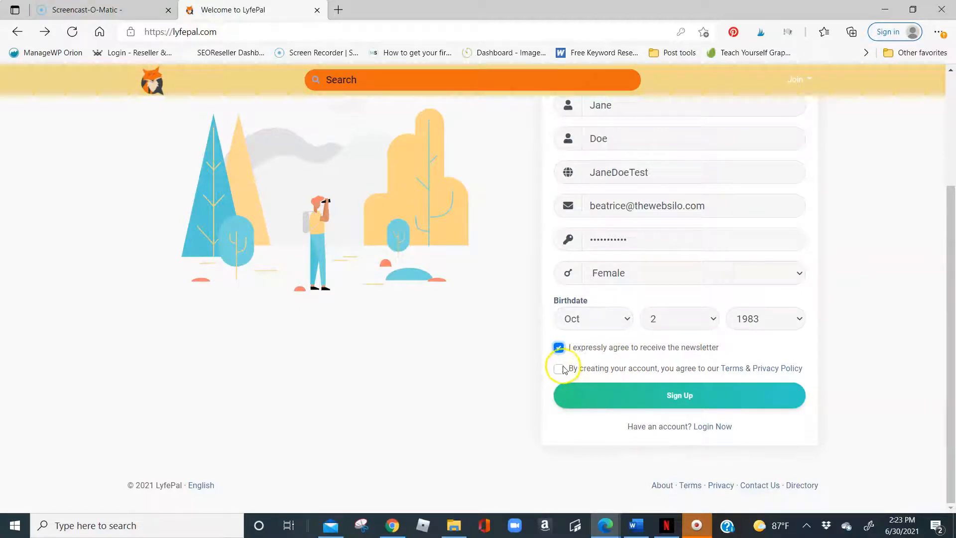
{"action": "left_click", "coordinate": [558, 368]}
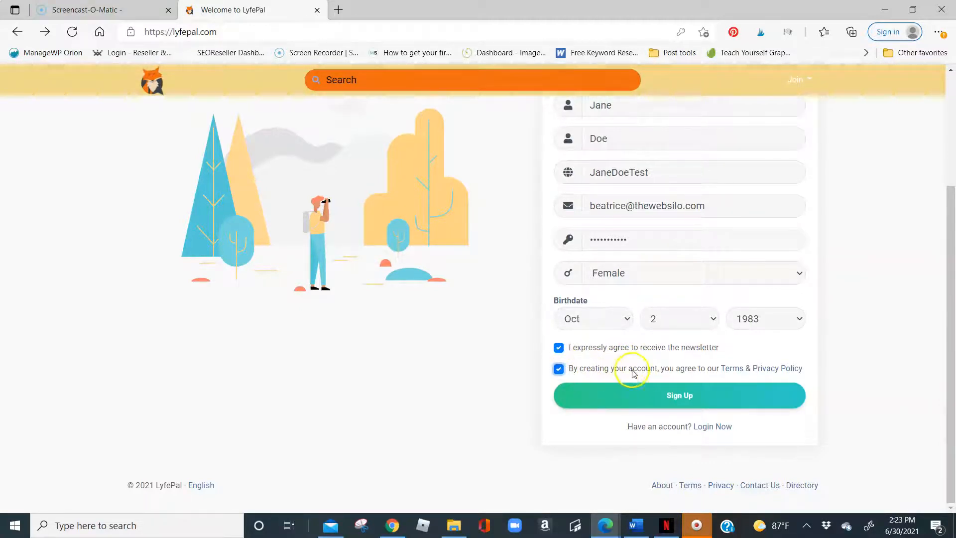
{"action": "mouse_move", "coordinate": [784, 370]}
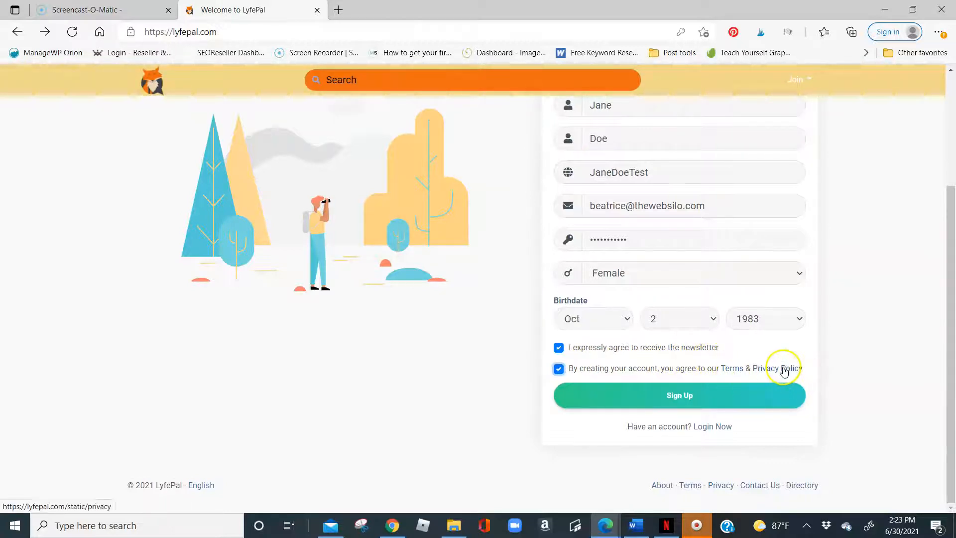
{"action": "left_click", "coordinate": [679, 395]}
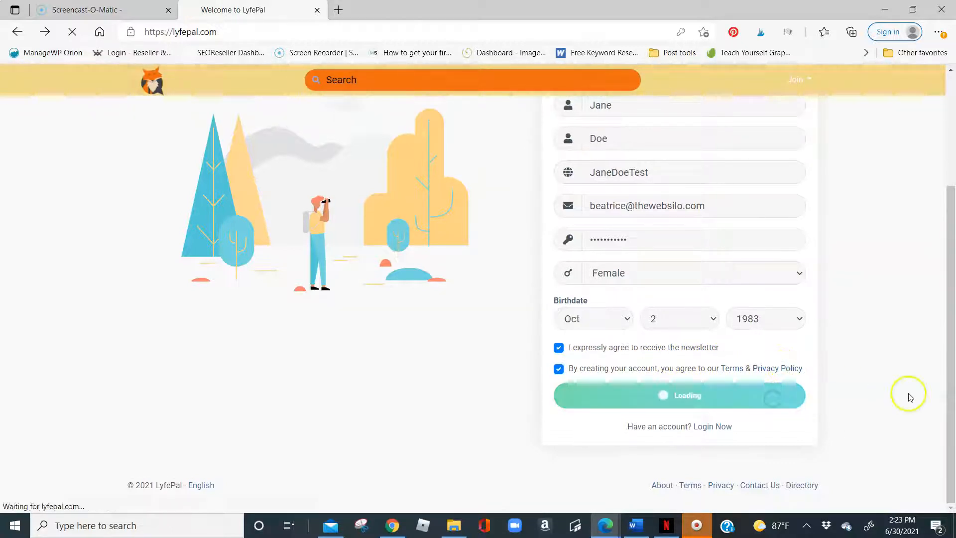
Skip the profile photo on Getting Started Step 1 and go to Next Step
{"action": "left_click", "coordinate": [679, 394]}
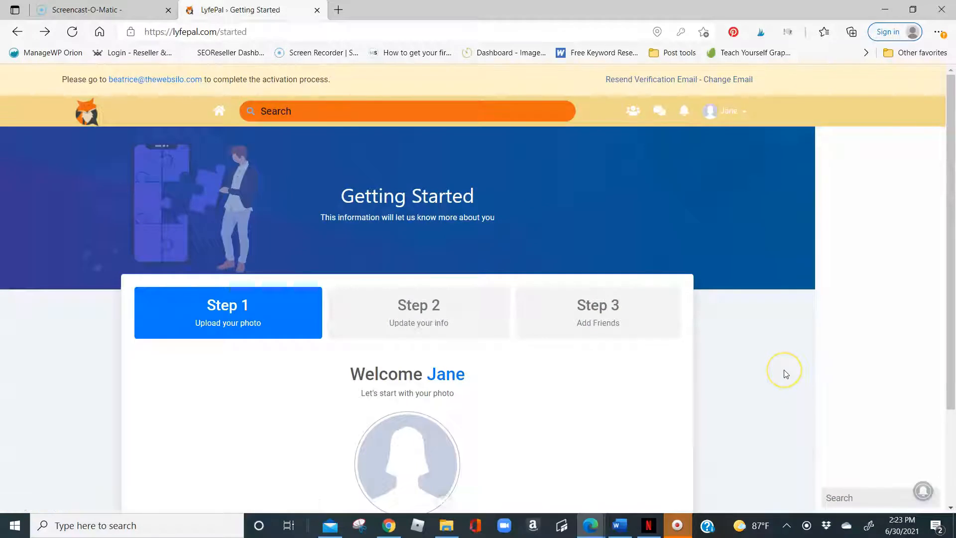
{"action": "mouse_move", "coordinate": [657, 273]}
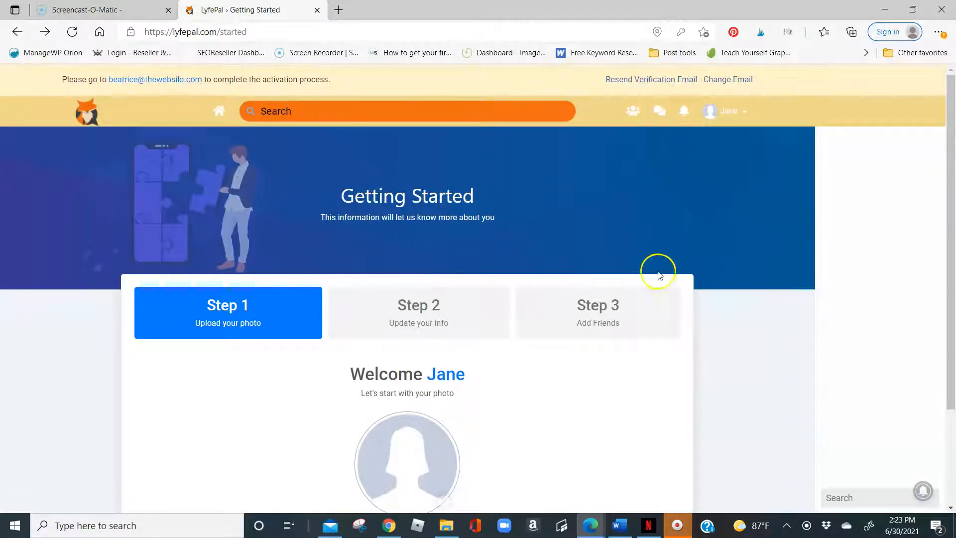
{"action": "mouse_move", "coordinate": [715, 267]}
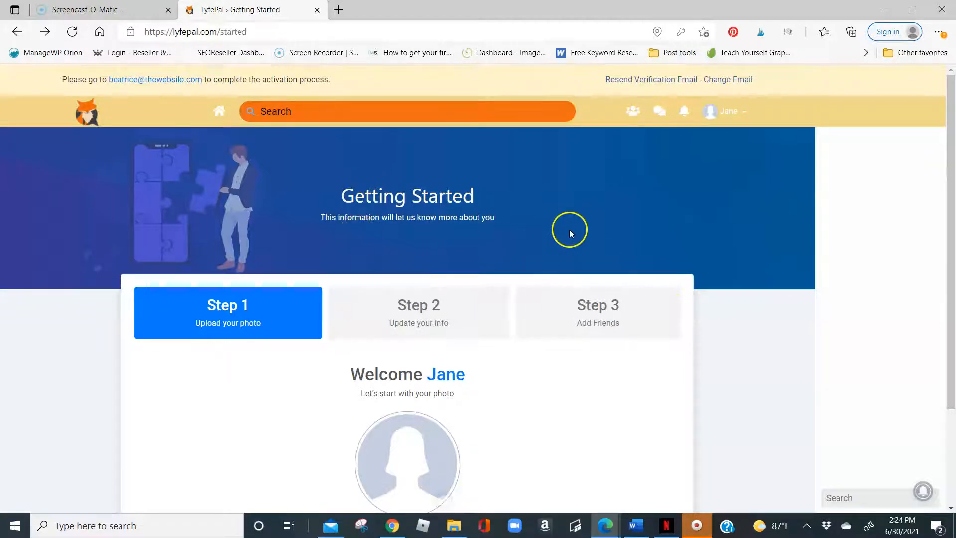
{"action": "scroll", "scroll_direction": "down", "scroll_amount": 3}
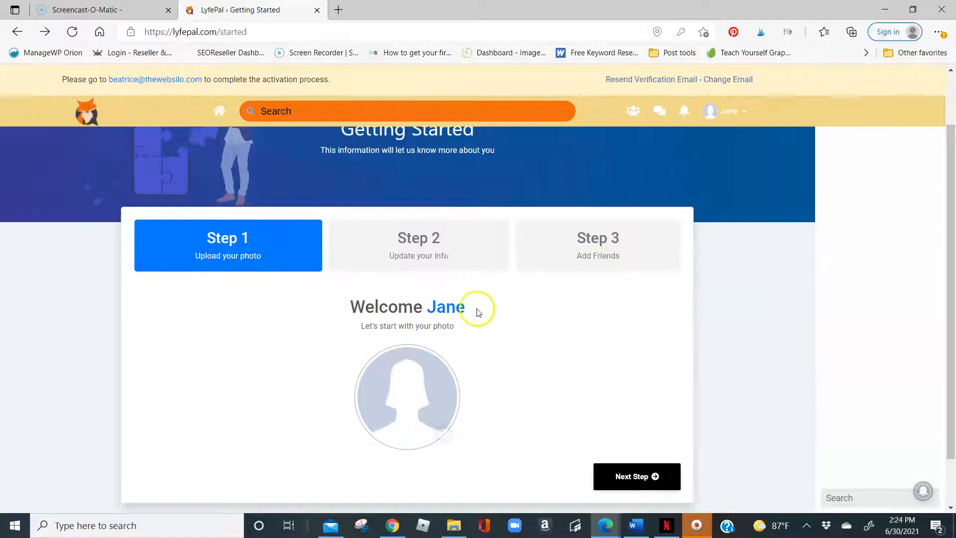
{"action": "scroll", "scroll_direction": "down", "scroll_amount": 3}
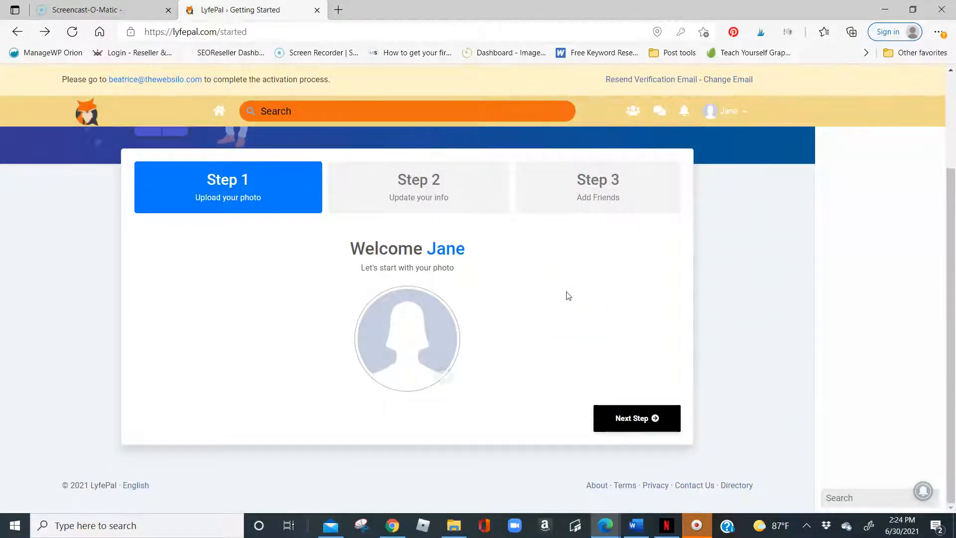
{"action": "triple_click", "coordinate": [407, 249]}
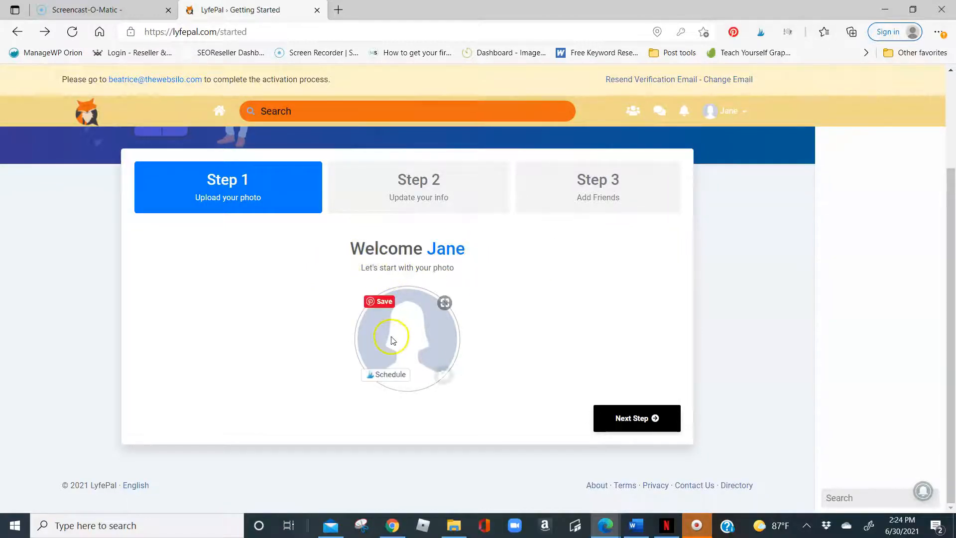
{"action": "mouse_move", "coordinate": [460, 389]}
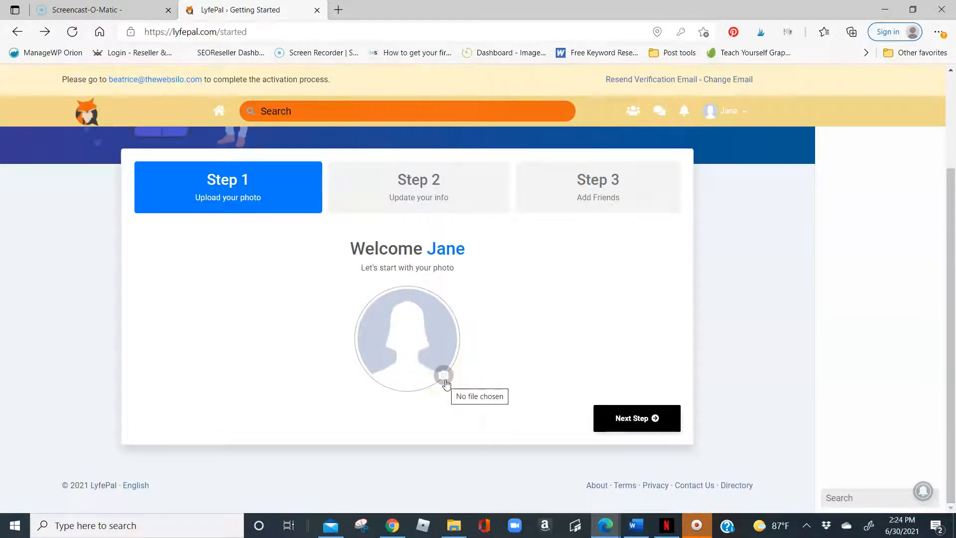
{"action": "left_click", "coordinate": [637, 419]}
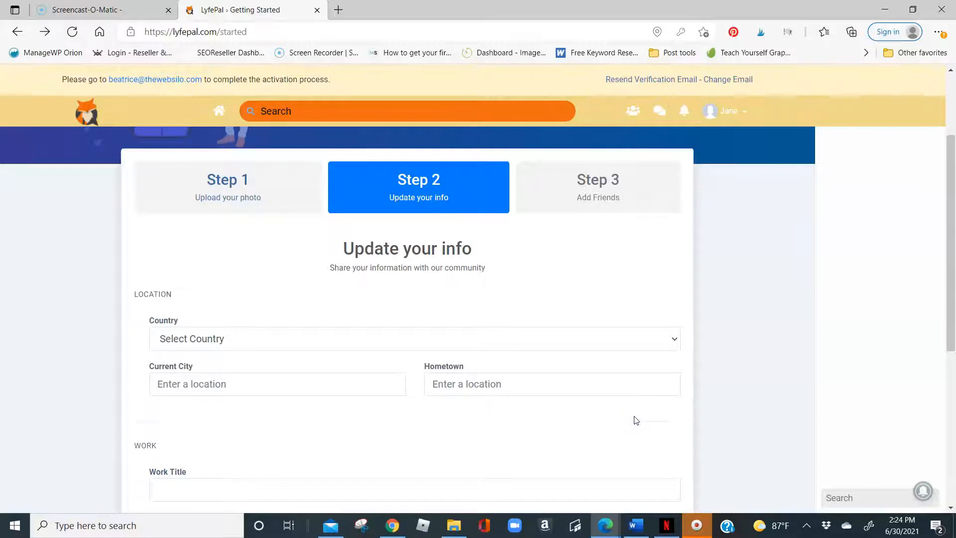
Set country to United States and current city to Des Moines, IA, USA
{"action": "scroll", "scroll_direction": "down", "scroll_amount": 3}
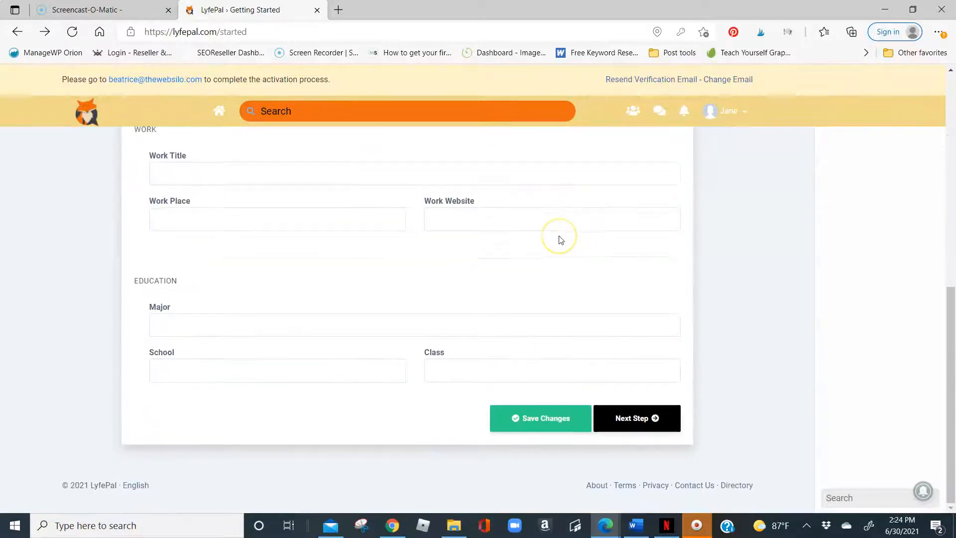
{"action": "scroll", "scroll_direction": "up", "scroll_amount": 3}
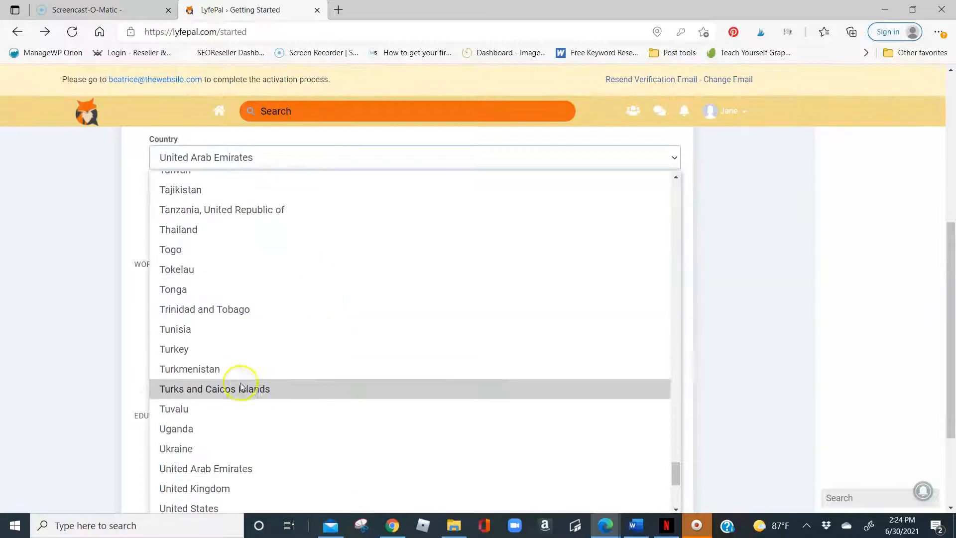
{"action": "left_click", "coordinate": [189, 507]}
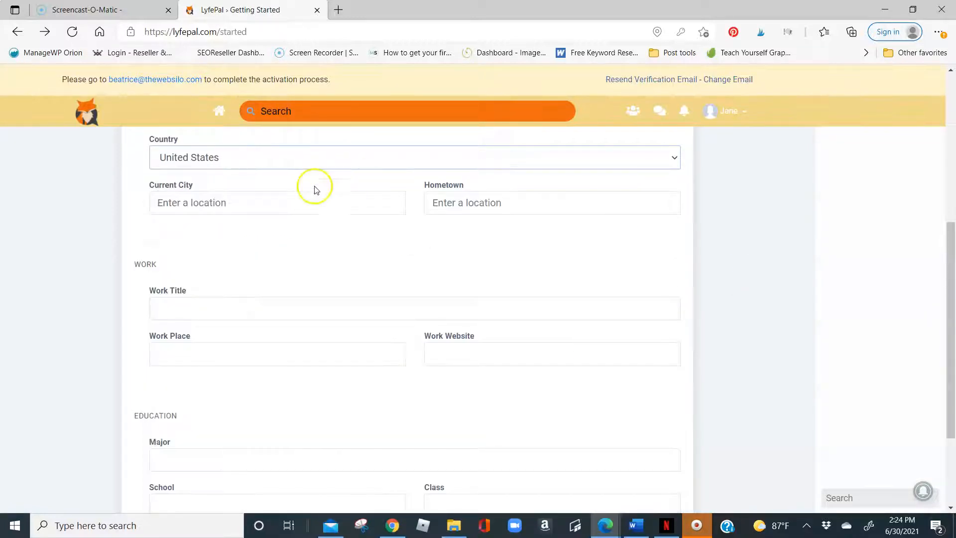
{"action": "type", "text": "Des Moines, IA, USA"}
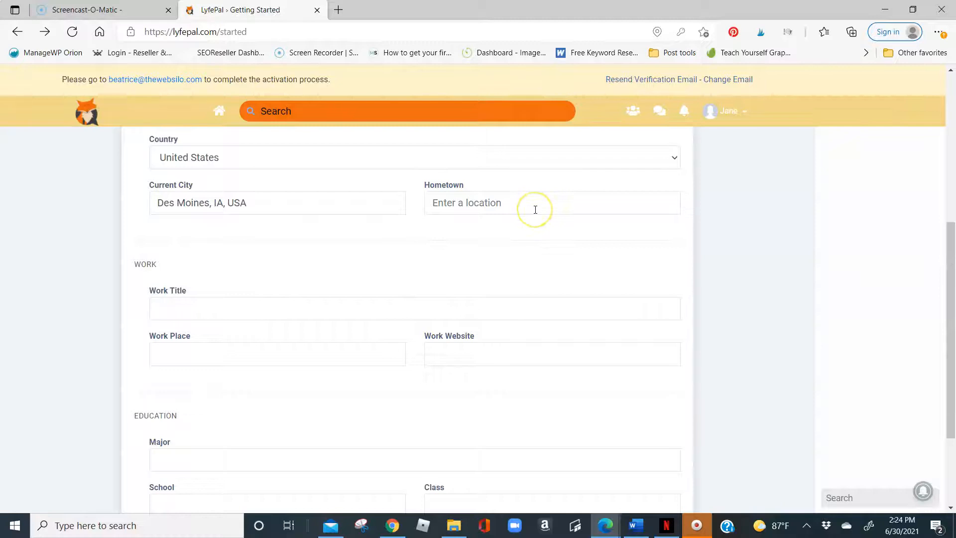
{"action": "left_click", "coordinate": [534, 203]}
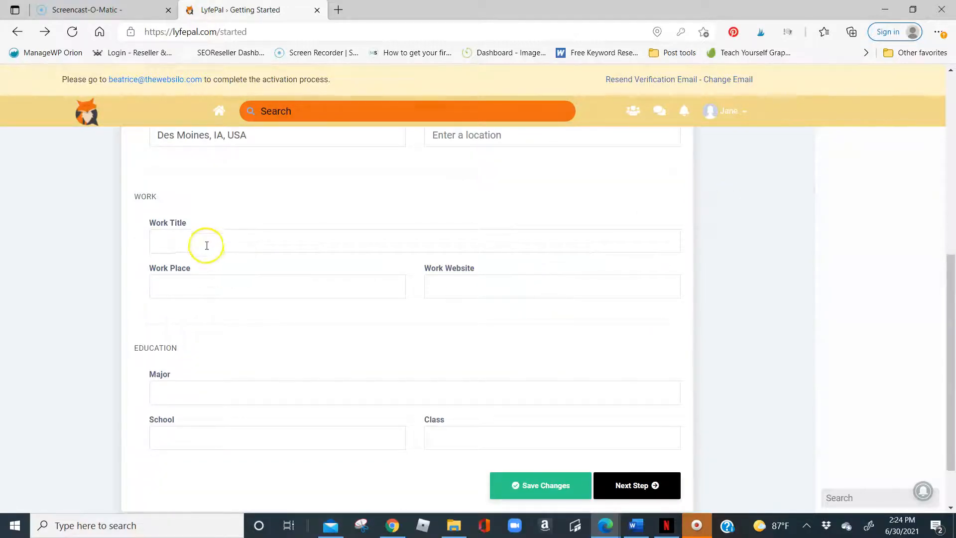
{"action": "left_click", "coordinate": [221, 241]}
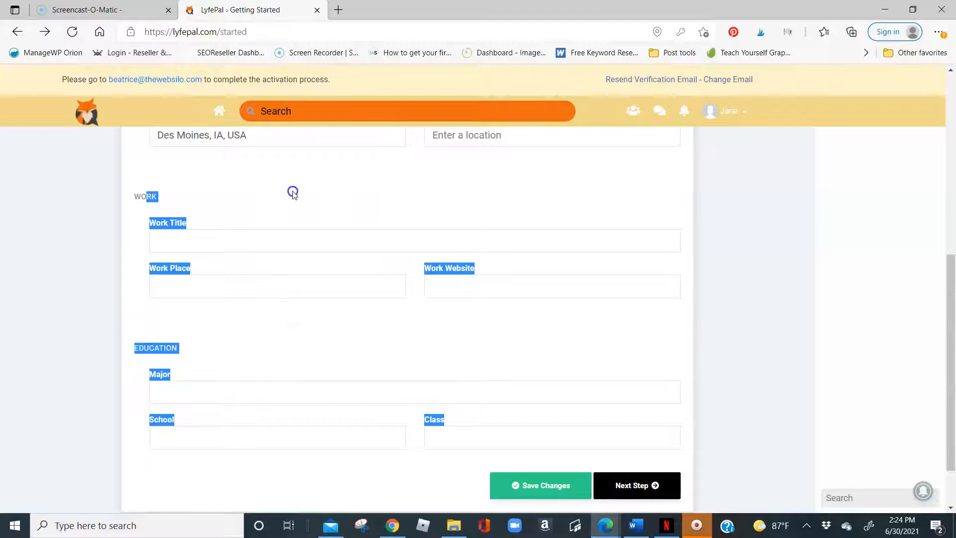
{"action": "left_click", "coordinate": [274, 263]}
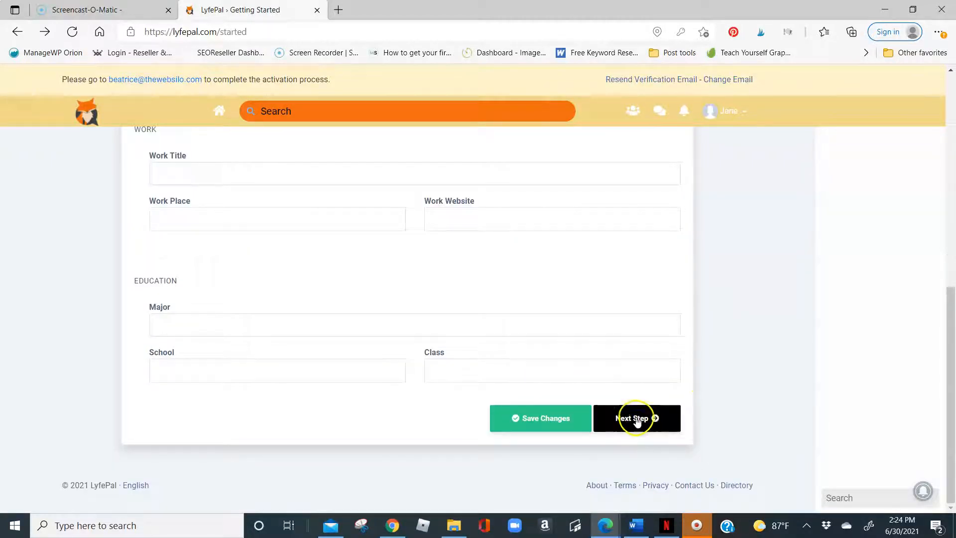
{"action": "mouse_move", "coordinate": [785, 423]}
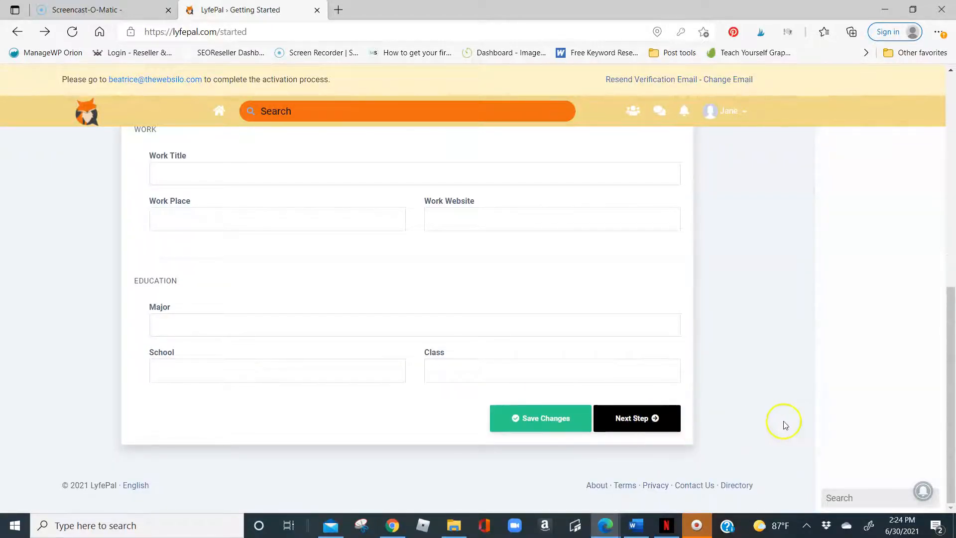
Go to the Add Friends step, look over suggested popular users, and Finish
{"action": "left_click", "coordinate": [637, 418]}
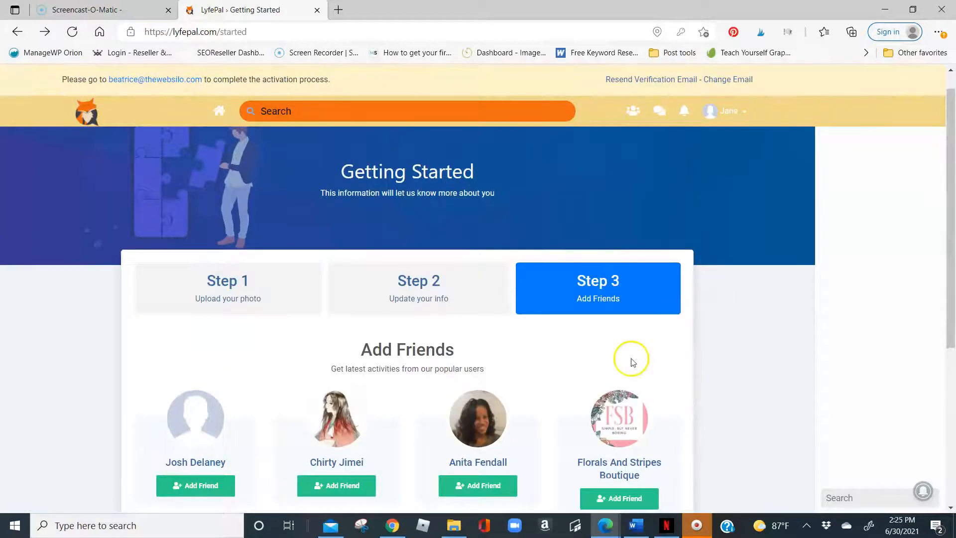
{"action": "scroll", "scroll_direction": "down", "scroll_amount": 3}
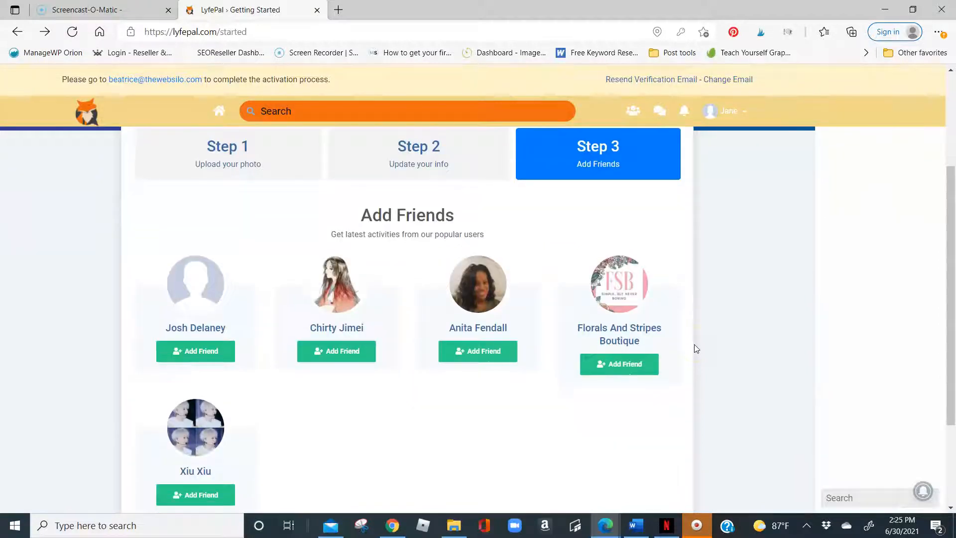
{"action": "scroll", "scroll_direction": "down", "scroll_amount": 3}
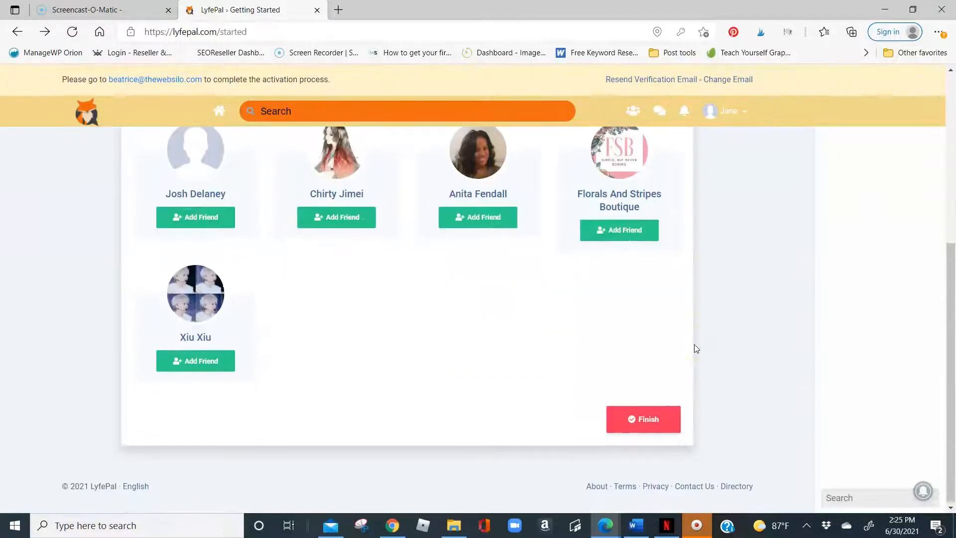
{"action": "scroll", "scroll_direction": "up", "scroll_amount": 3}
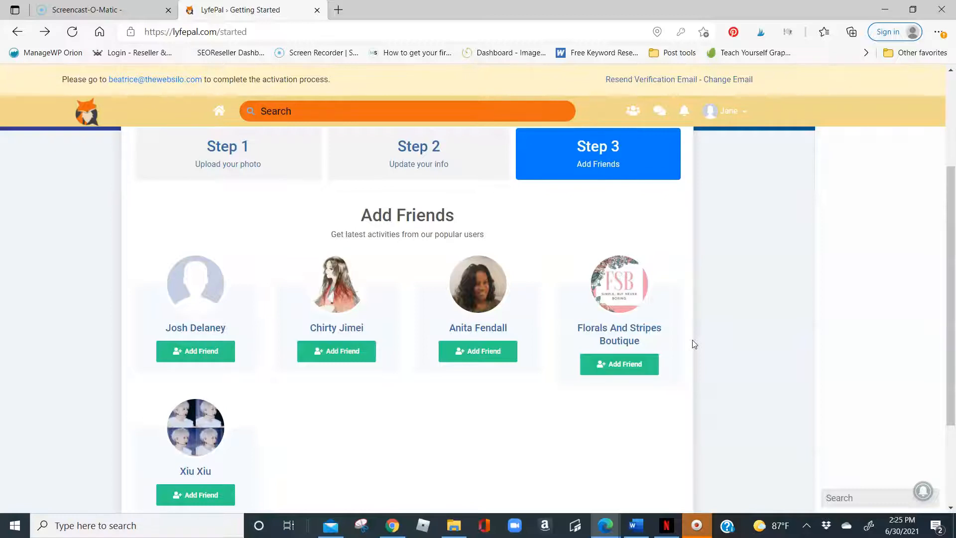
{"action": "scroll", "scroll_direction": "down", "scroll_amount": 3}
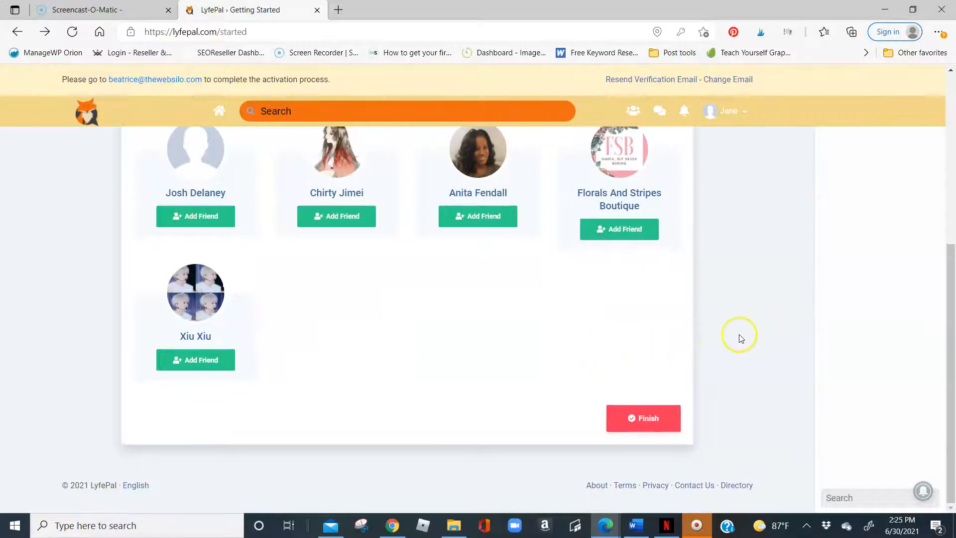
{"action": "mouse_move", "coordinate": [736, 332]}
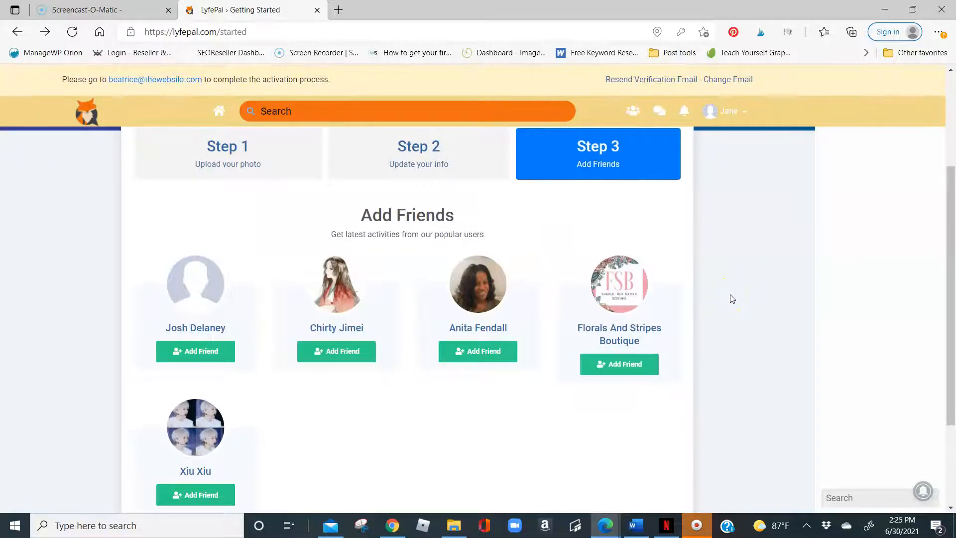
{"action": "mouse_move", "coordinate": [713, 307]}
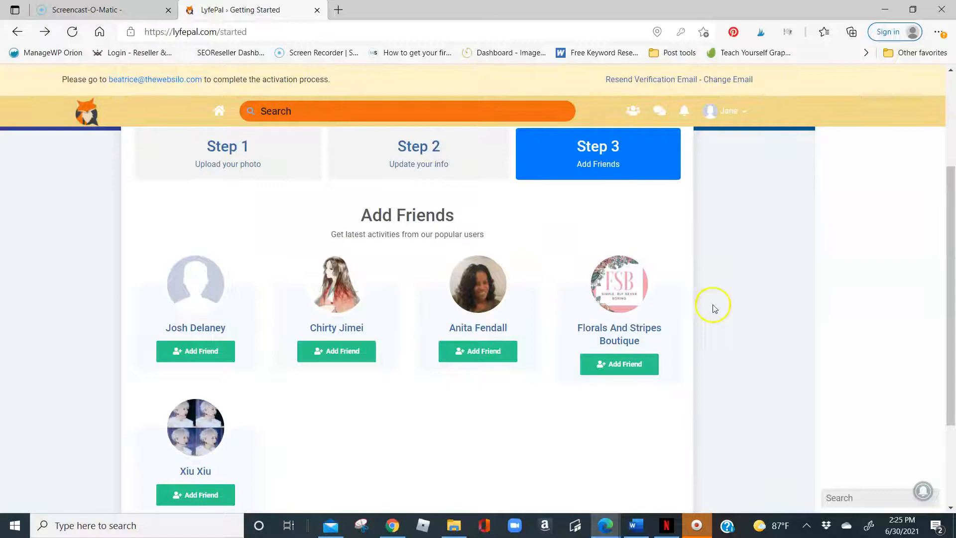
{"action": "scroll", "scroll_direction": "down", "scroll_amount": 3}
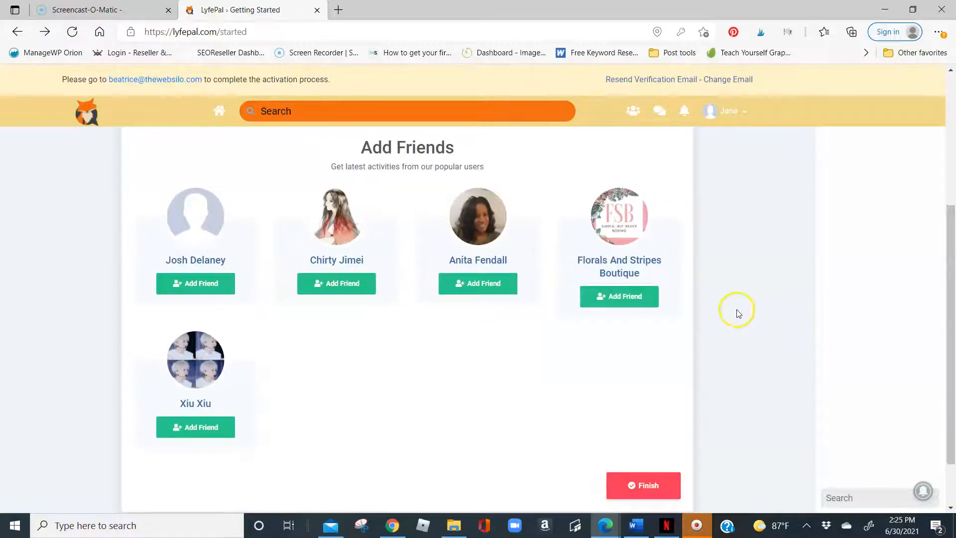
{"action": "left_click", "coordinate": [643, 485]}
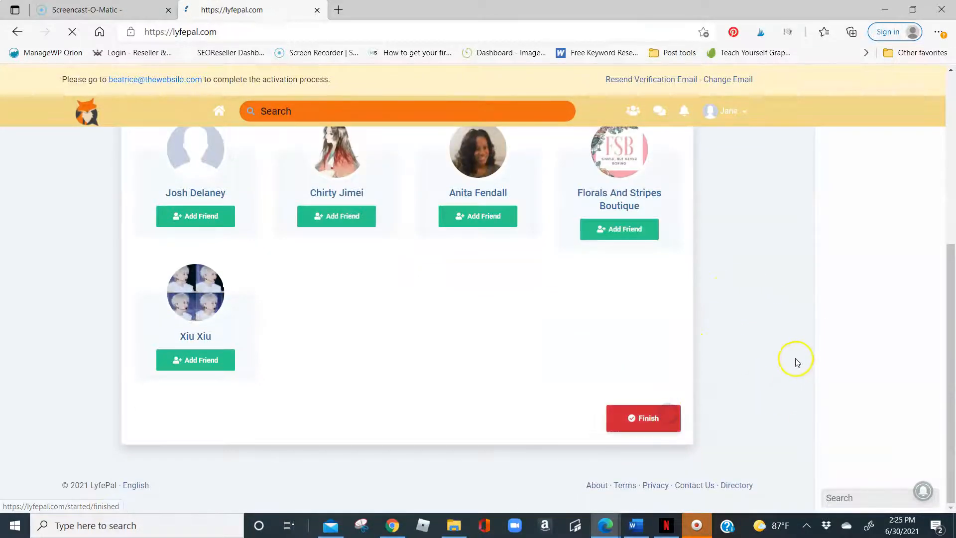
Finish getting started and land on Jane Doe's home News Feed
{"action": "left_click", "coordinate": [643, 417]}
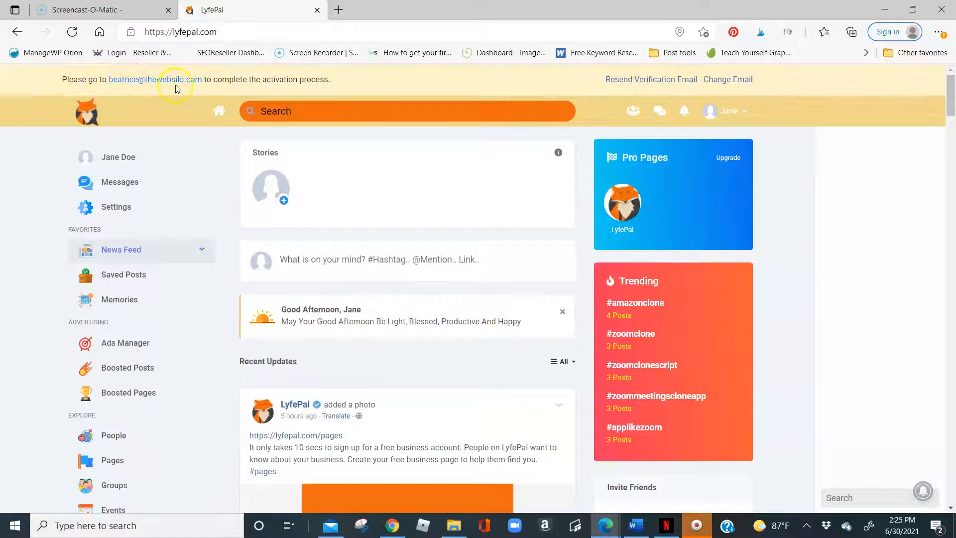
{"action": "mouse_move", "coordinate": [143, 90]}
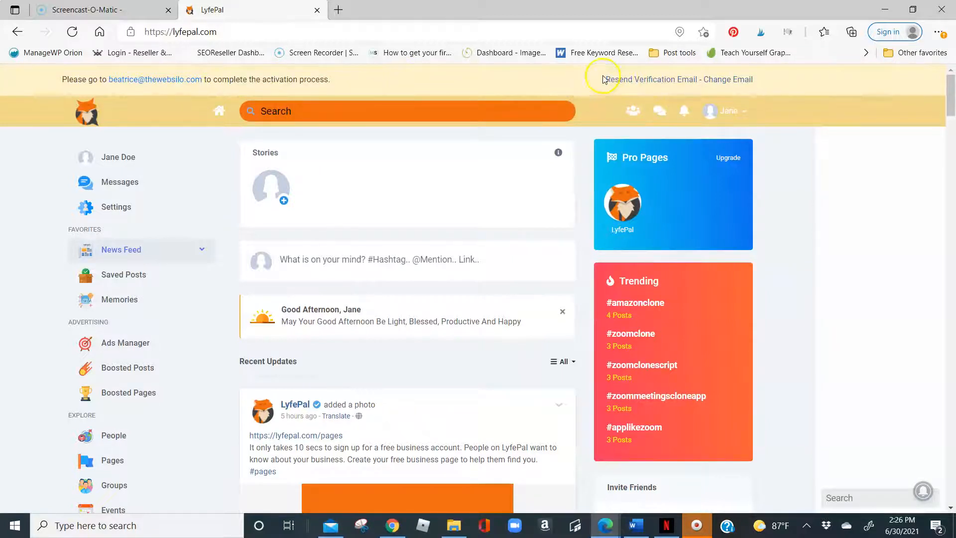
{"action": "mouse_move", "coordinate": [638, 107]}
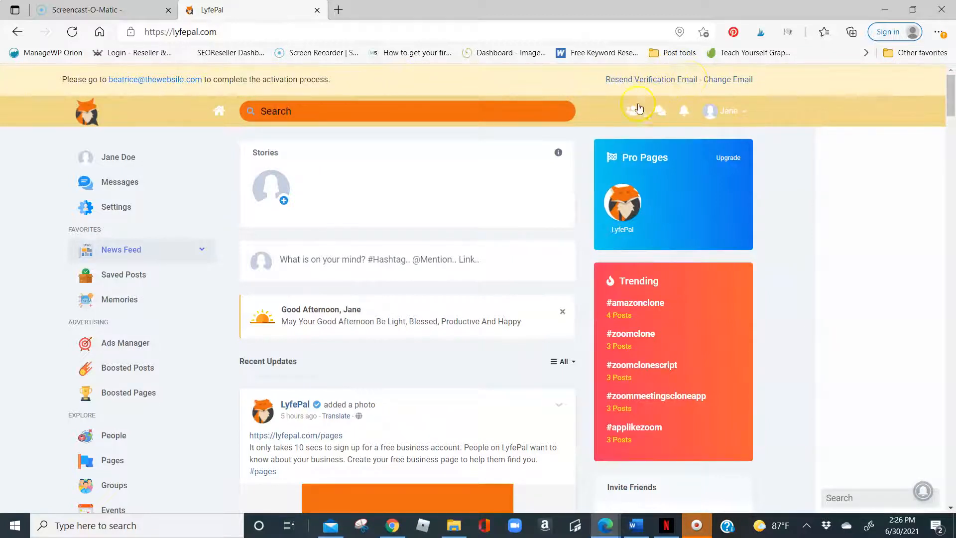
{"action": "mouse_move", "coordinate": [733, 97]}
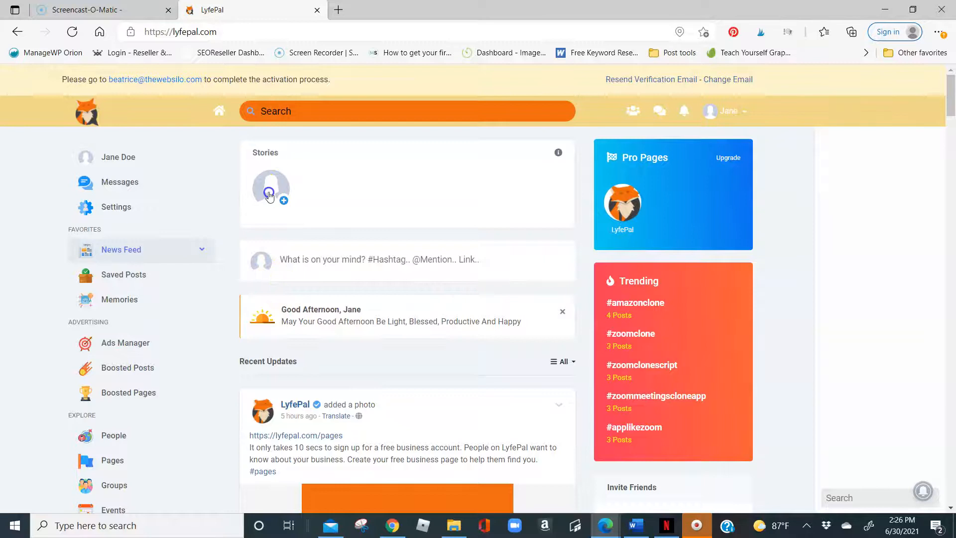
{"action": "left_click", "coordinate": [270, 193]}
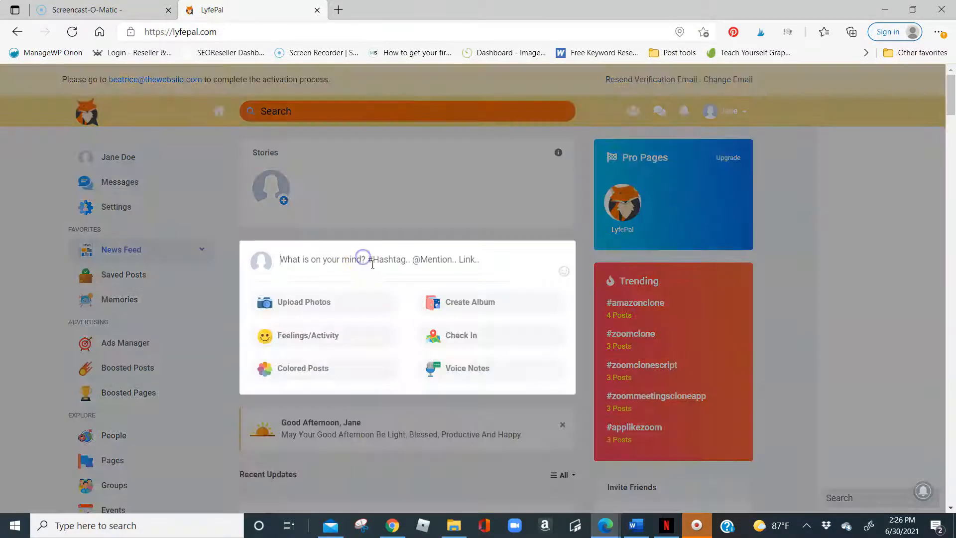
{"action": "left_click", "coordinate": [362, 259]}
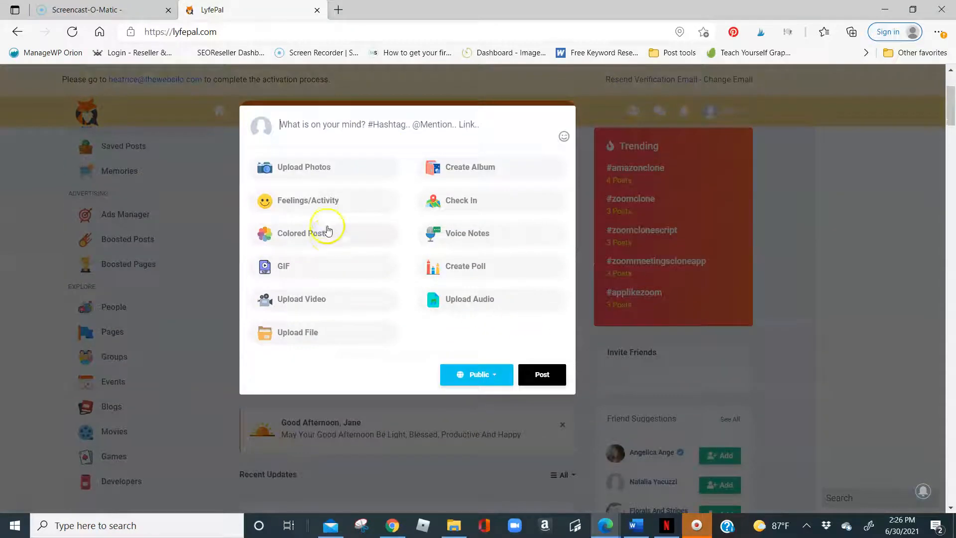
{"action": "mouse_move", "coordinate": [466, 373]}
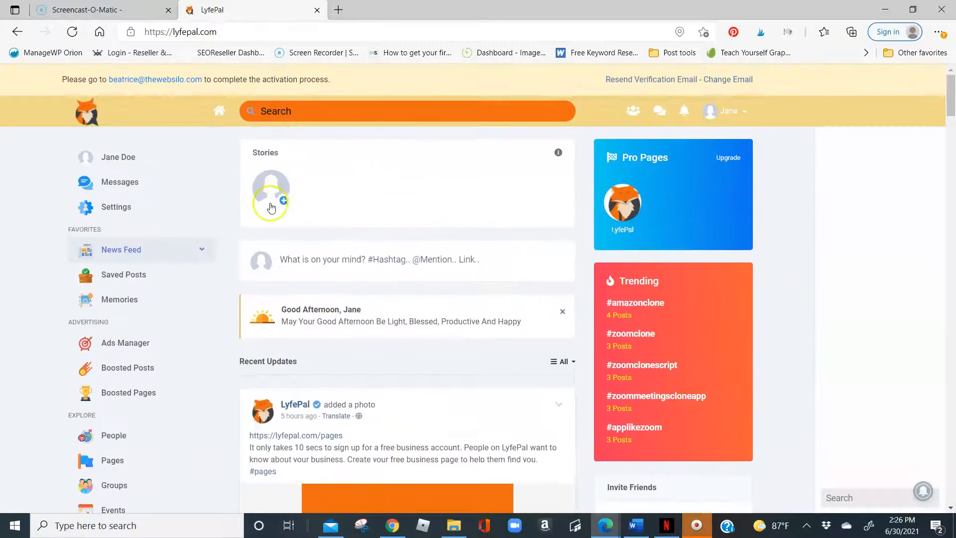
{"action": "left_click", "coordinate": [272, 202]}
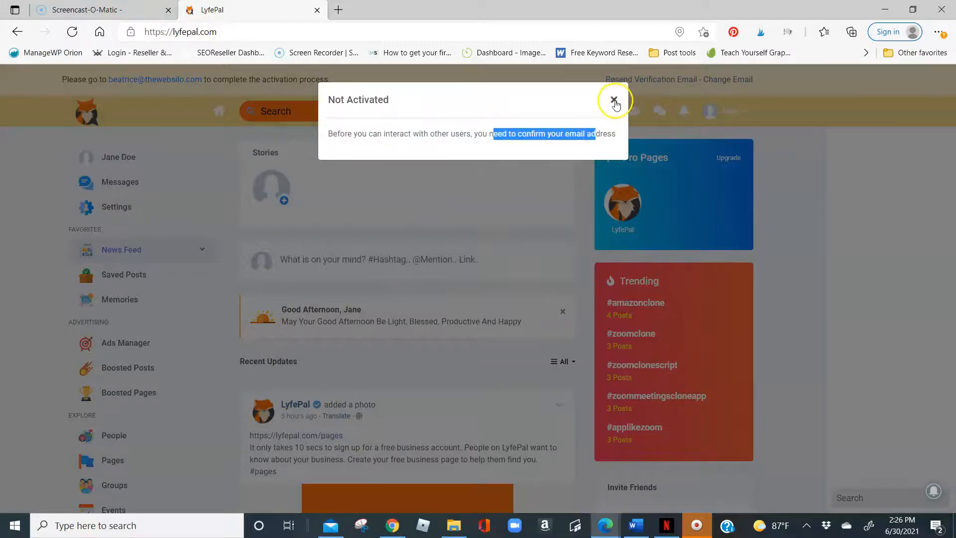
{"action": "left_click", "coordinate": [613, 98]}
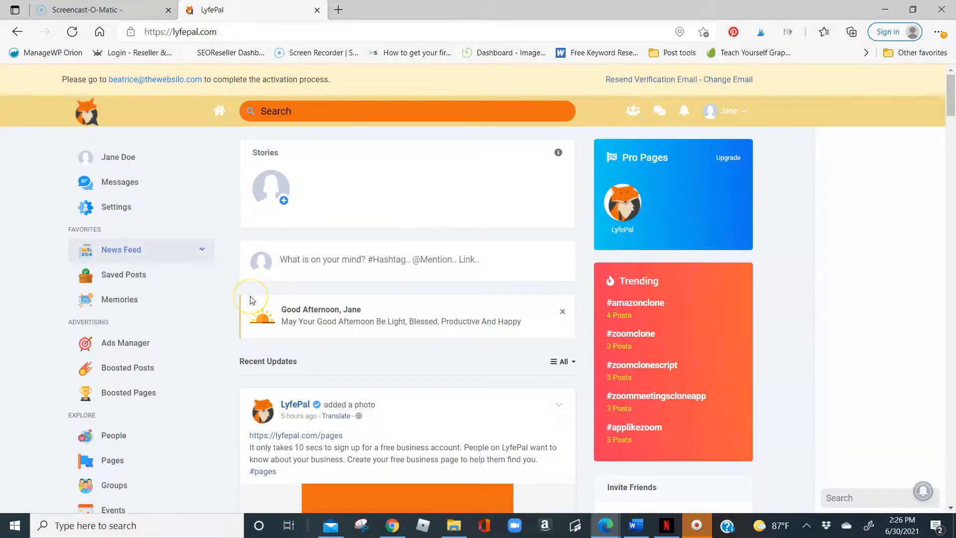
{"action": "mouse_move", "coordinate": [248, 306]}
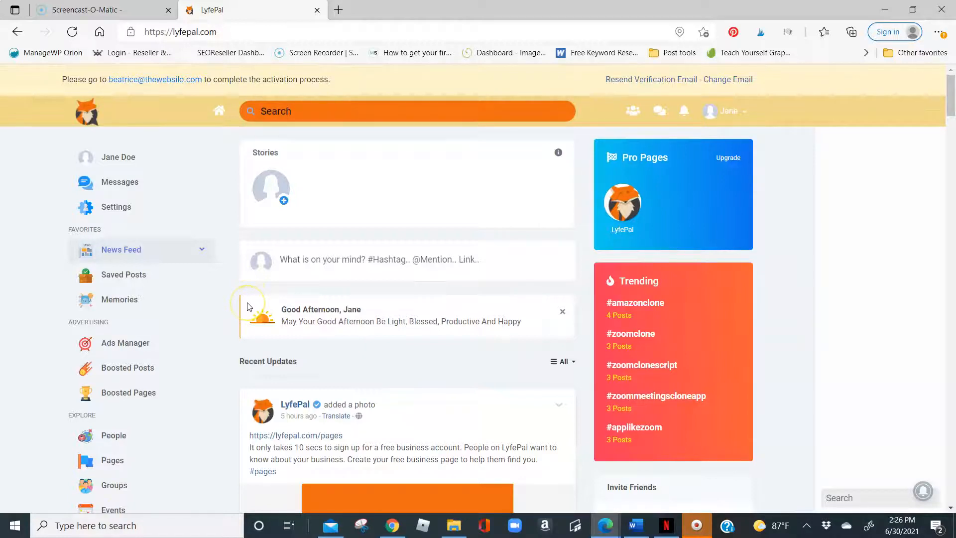
{"action": "mouse_move", "coordinate": [699, 121]}
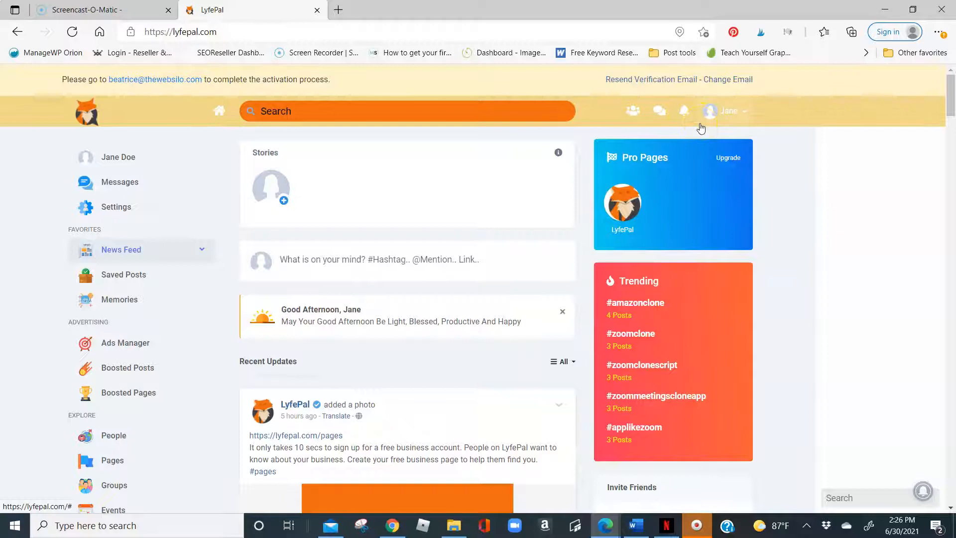
{"action": "mouse_move", "coordinate": [833, 101]}
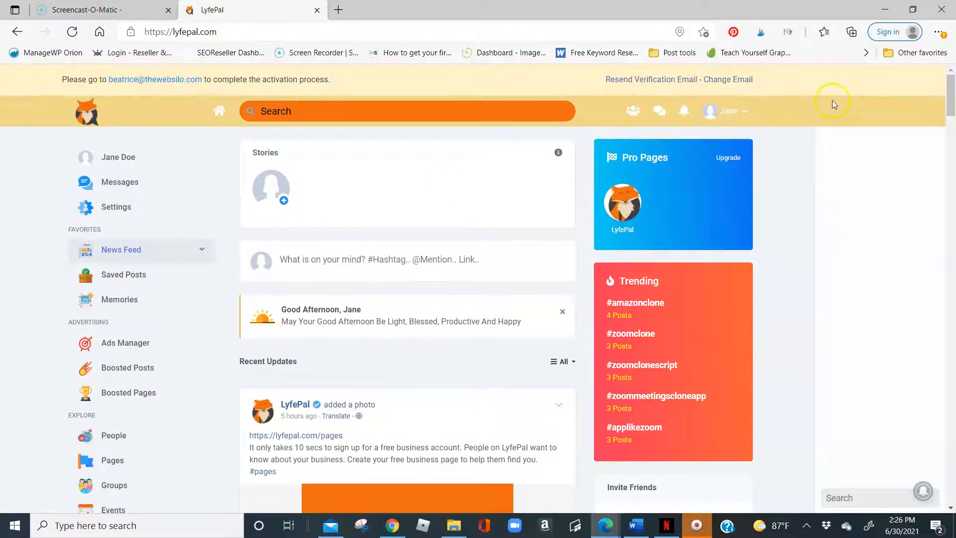
{"action": "mouse_move", "coordinate": [826, 105]}
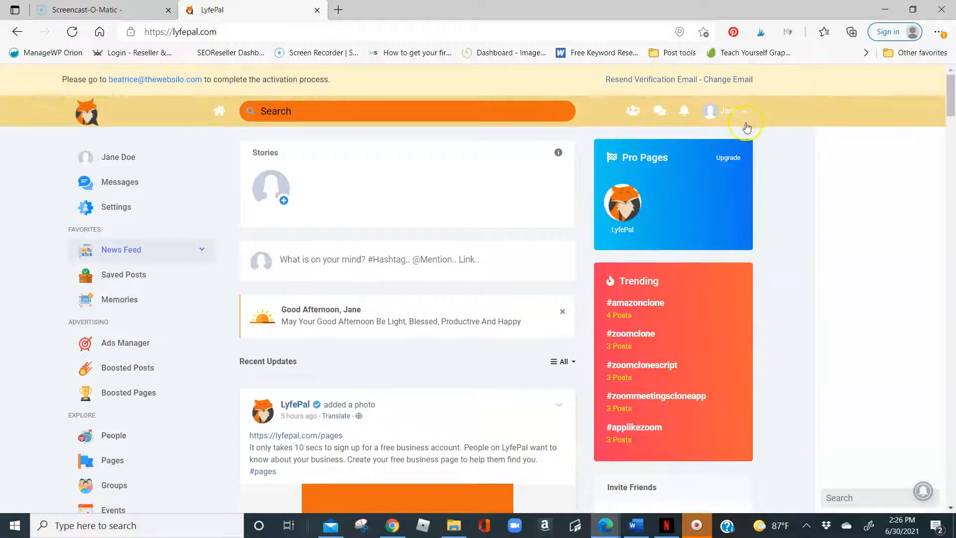
{"action": "mouse_move", "coordinate": [769, 270]}
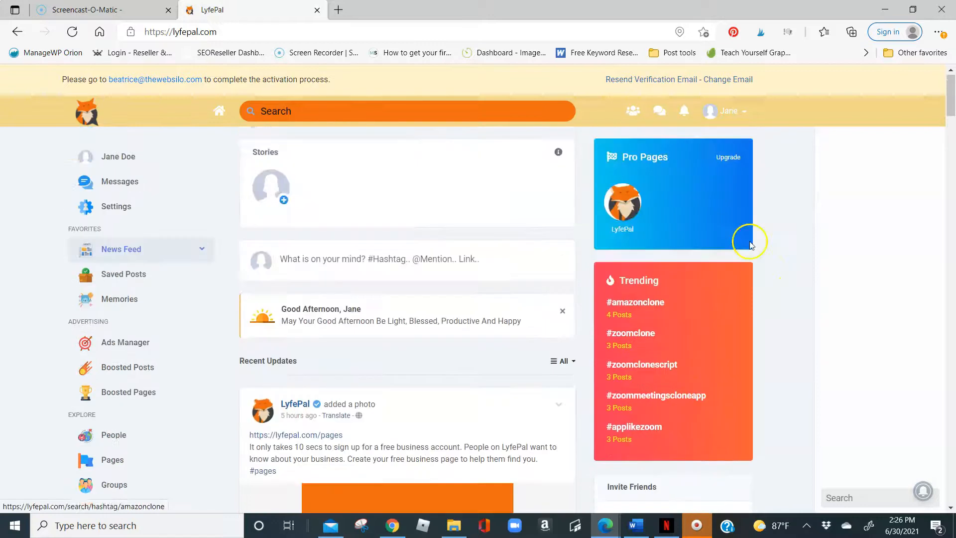
Review the Basic and Education sections of Edit Profile settings
{"action": "left_click", "coordinate": [738, 111]}
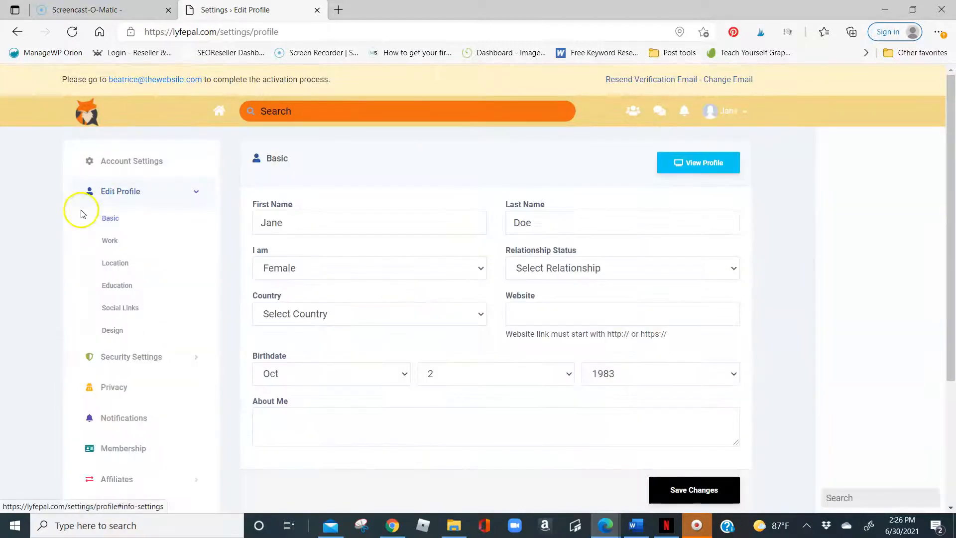
{"action": "mouse_move", "coordinate": [813, 91]}
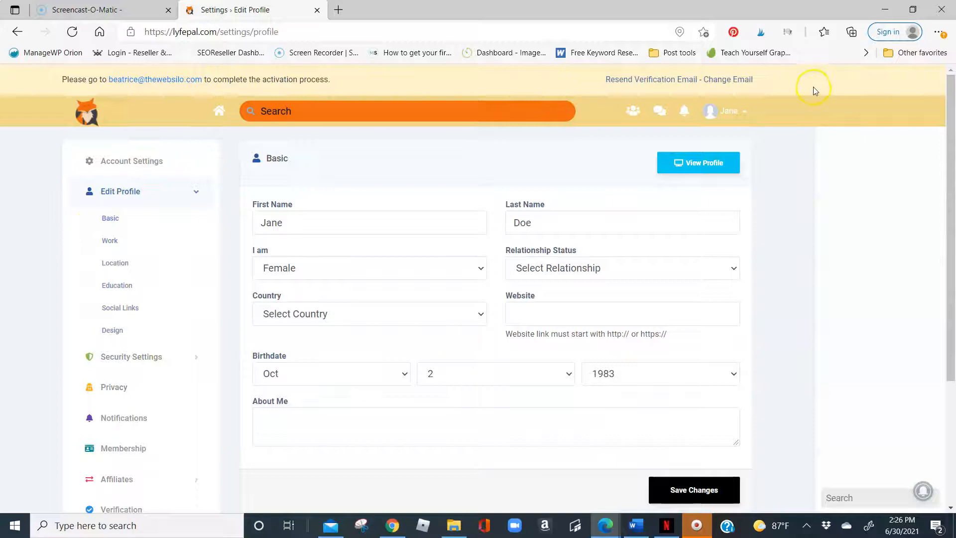
{"action": "mouse_move", "coordinate": [626, 246]}
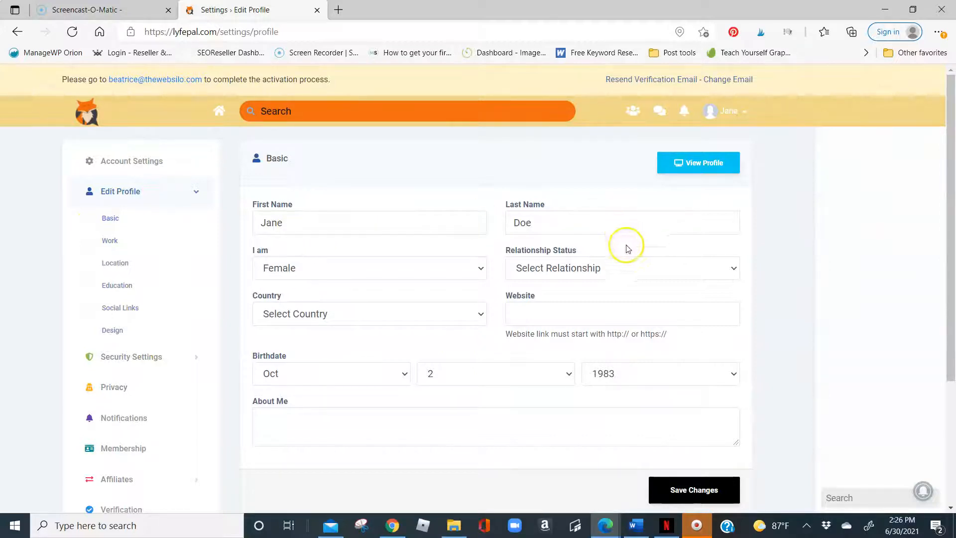
{"action": "left_click", "coordinate": [621, 268]}
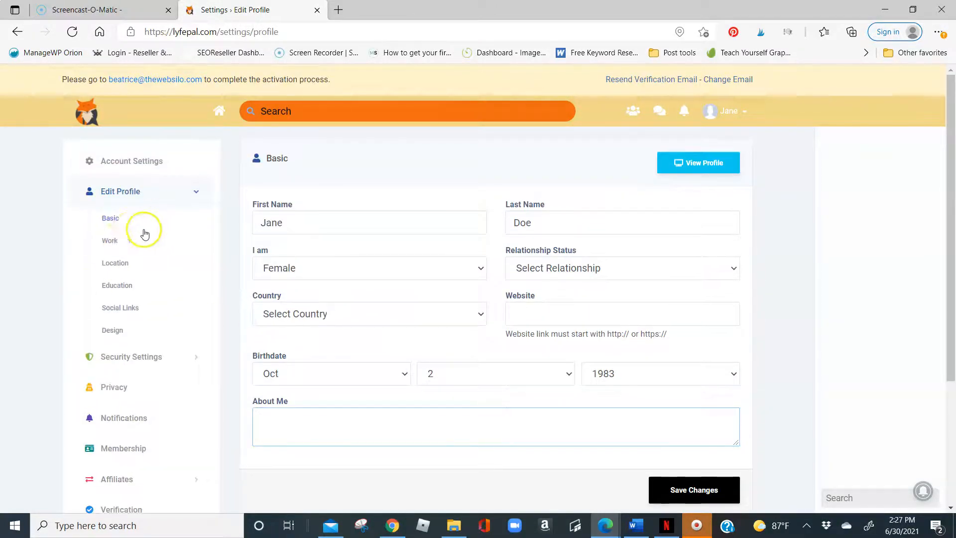
{"action": "left_click", "coordinate": [110, 240]}
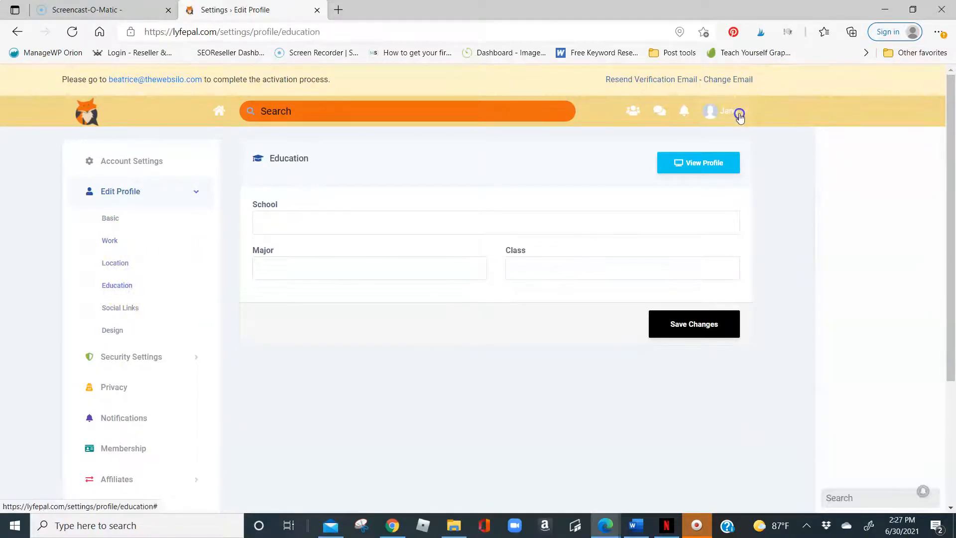
View the account Settings, then go to Jane Doe's own profile page
{"action": "left_click", "coordinate": [738, 116]}
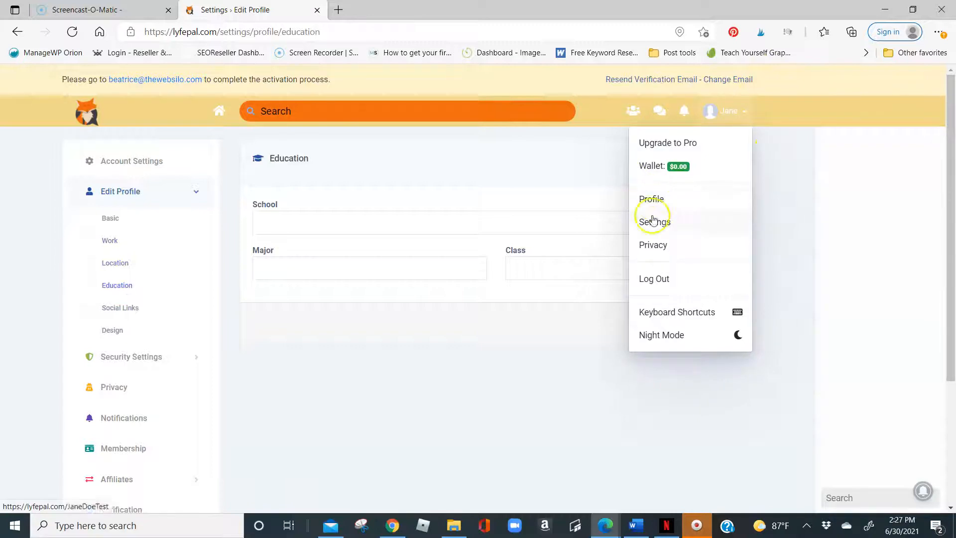
{"action": "left_click", "coordinate": [652, 221]}
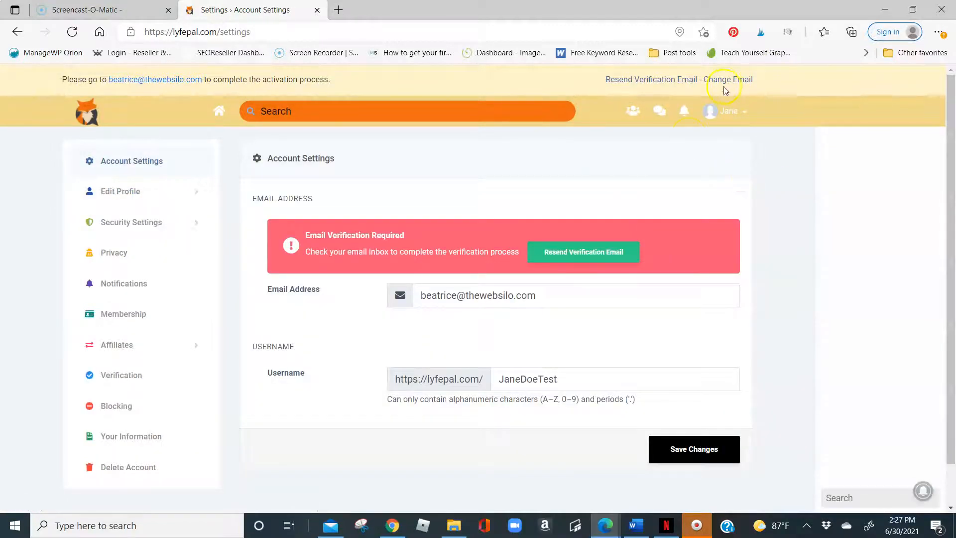
{"action": "left_click", "coordinate": [730, 111]}
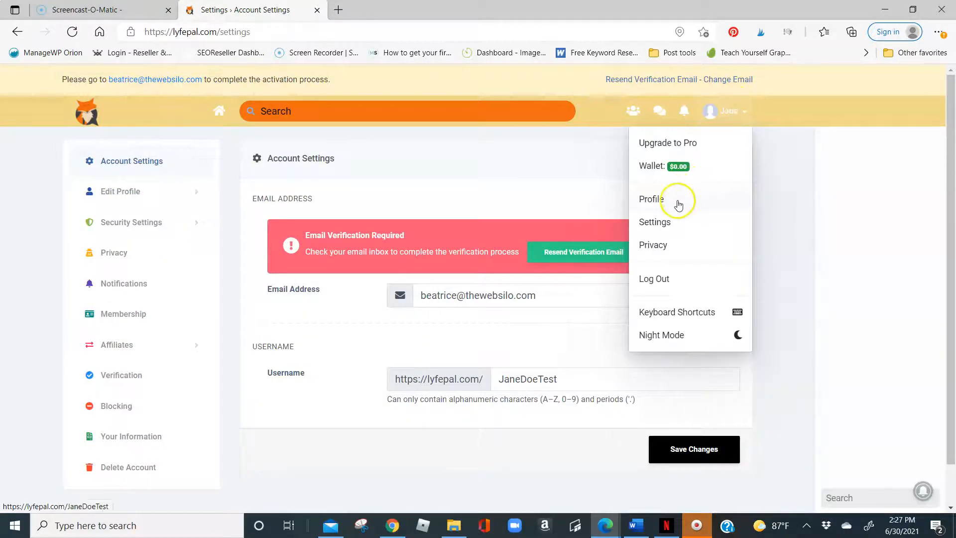
{"action": "left_click", "coordinate": [649, 199]}
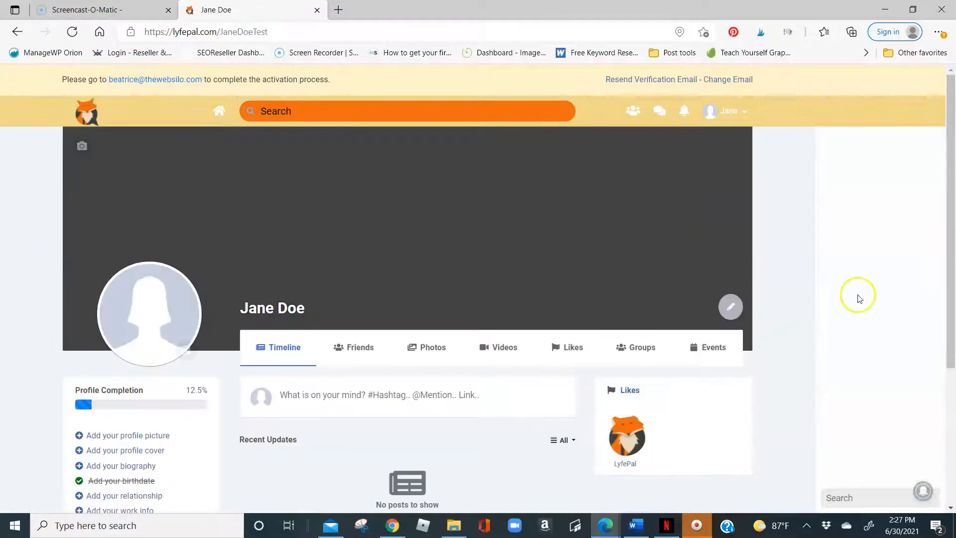
{"action": "left_click", "coordinate": [724, 110]}
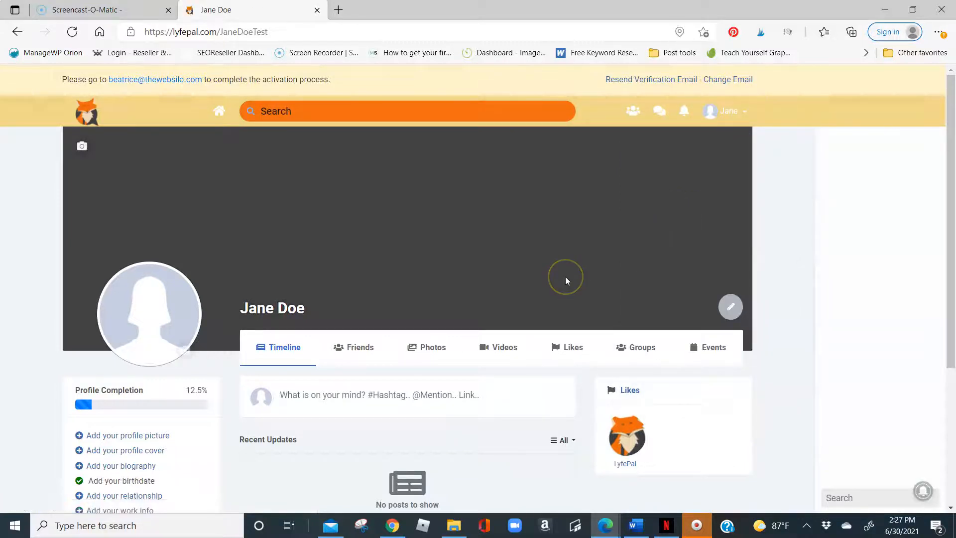
{"action": "scroll", "scroll_direction": "down", "scroll_amount": 3}
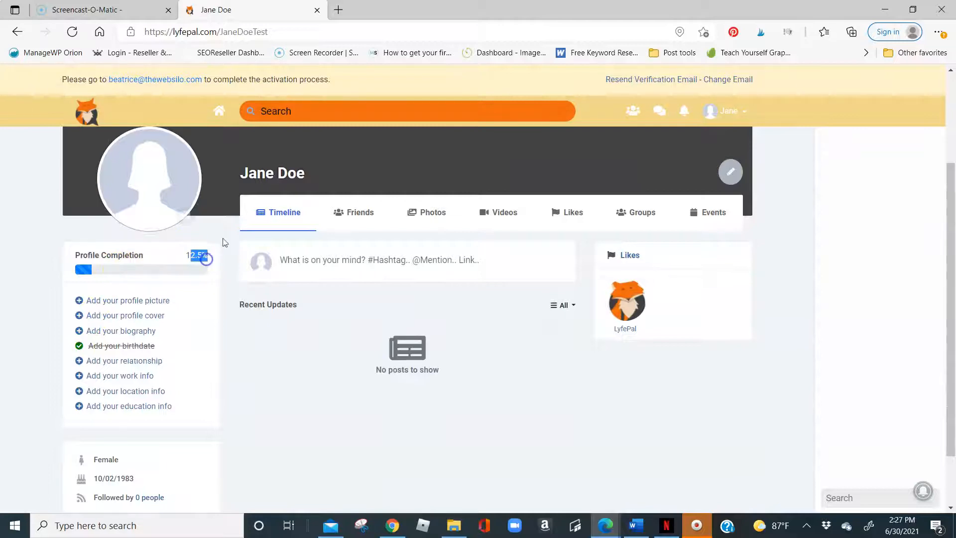
{"action": "scroll", "scroll_direction": "down", "scroll_amount": 3}
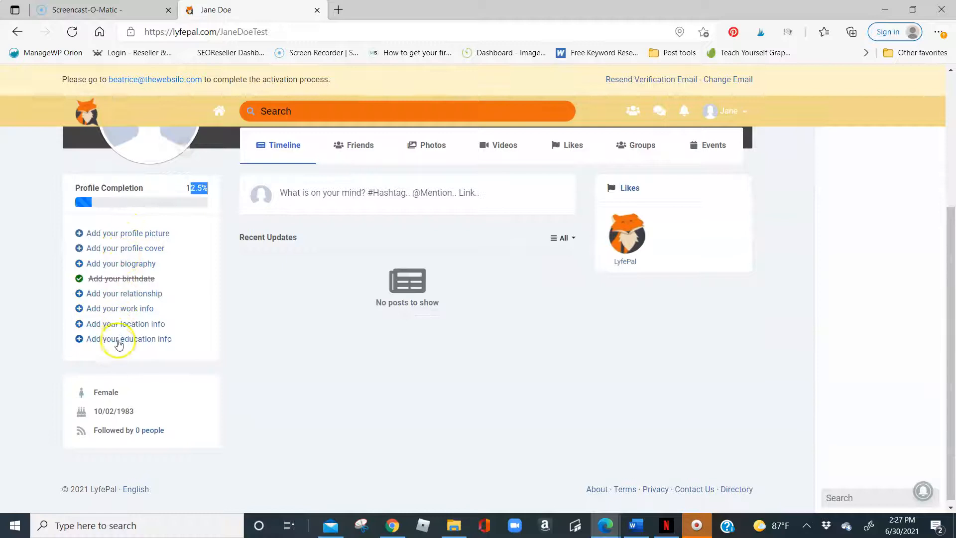
{"action": "mouse_move", "coordinate": [132, 240]}
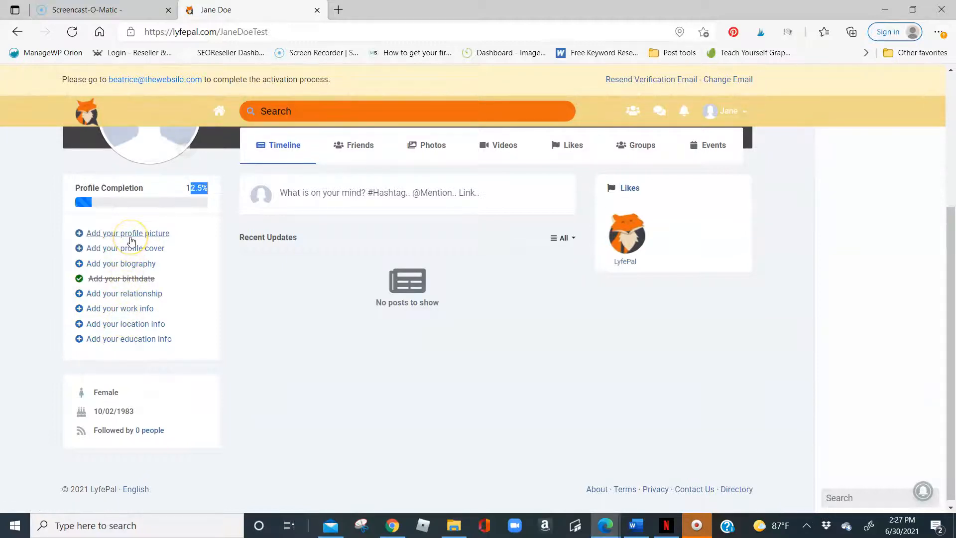
{"action": "mouse_move", "coordinate": [220, 303]}
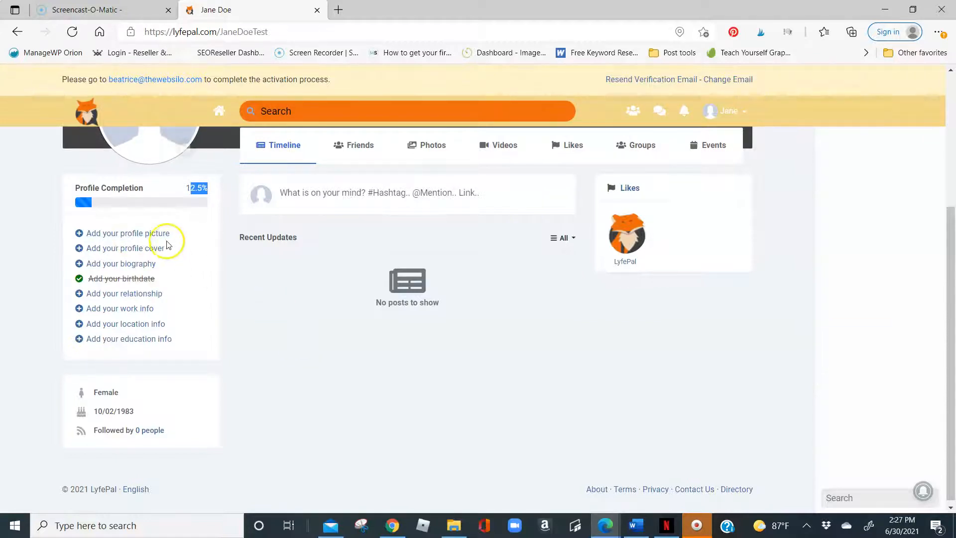
{"action": "mouse_move", "coordinate": [153, 271]}
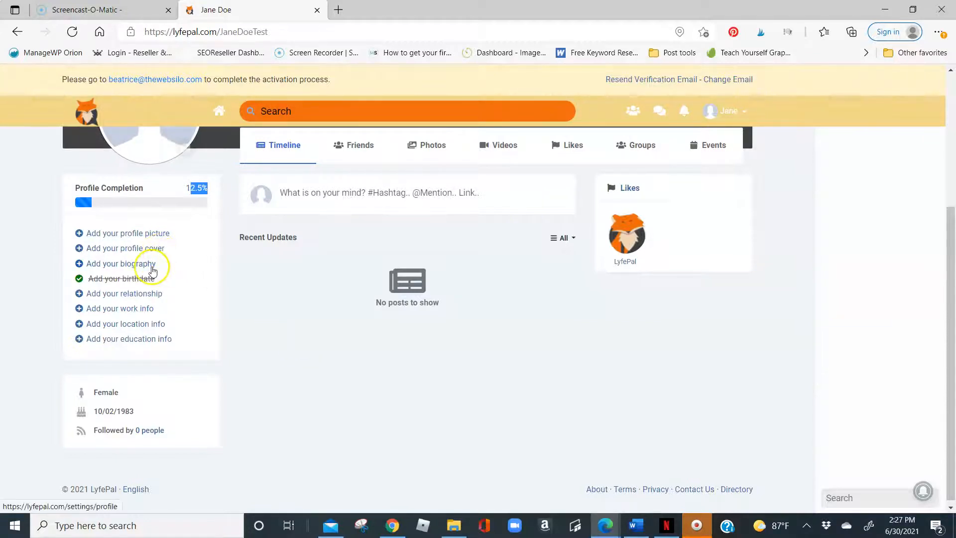
{"action": "mouse_move", "coordinate": [122, 279]}
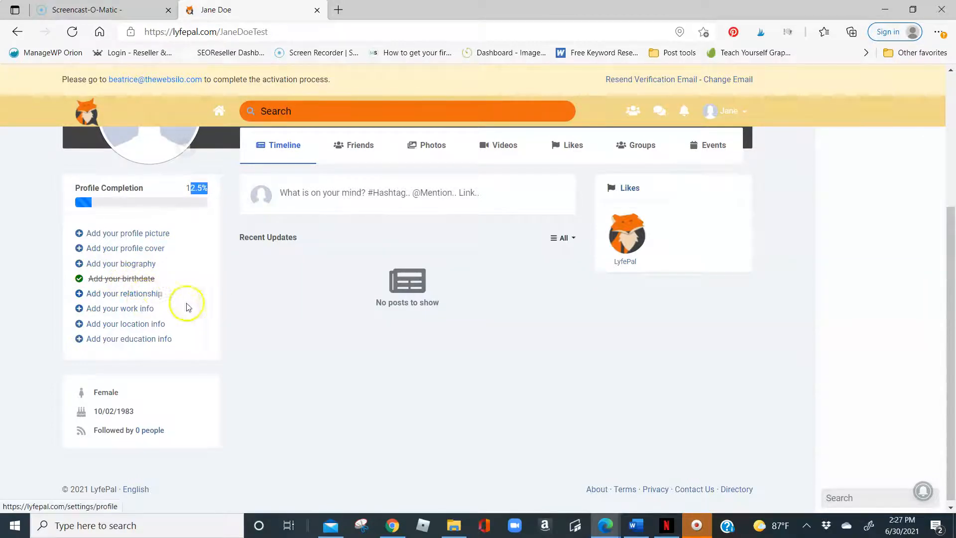
{"action": "mouse_move", "coordinate": [138, 323]}
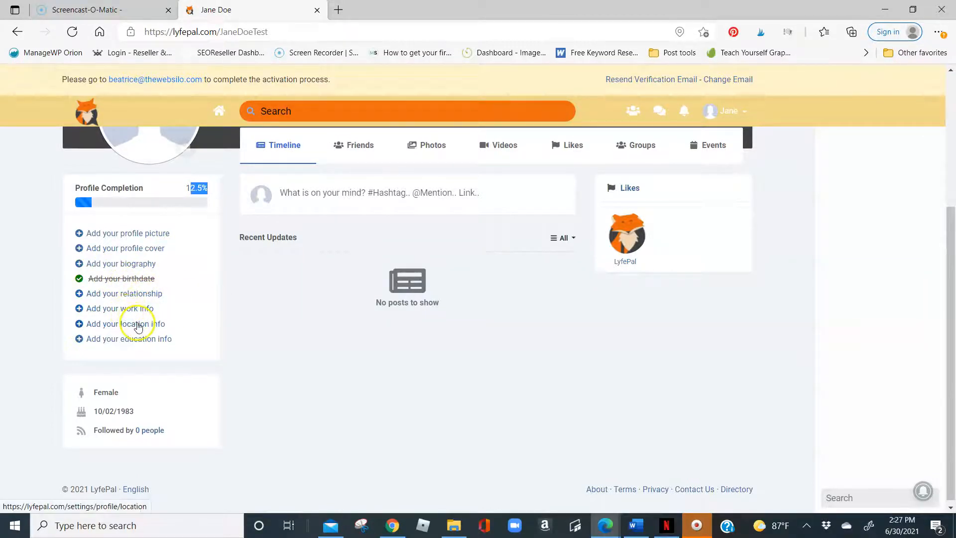
{"action": "mouse_move", "coordinate": [178, 345]}
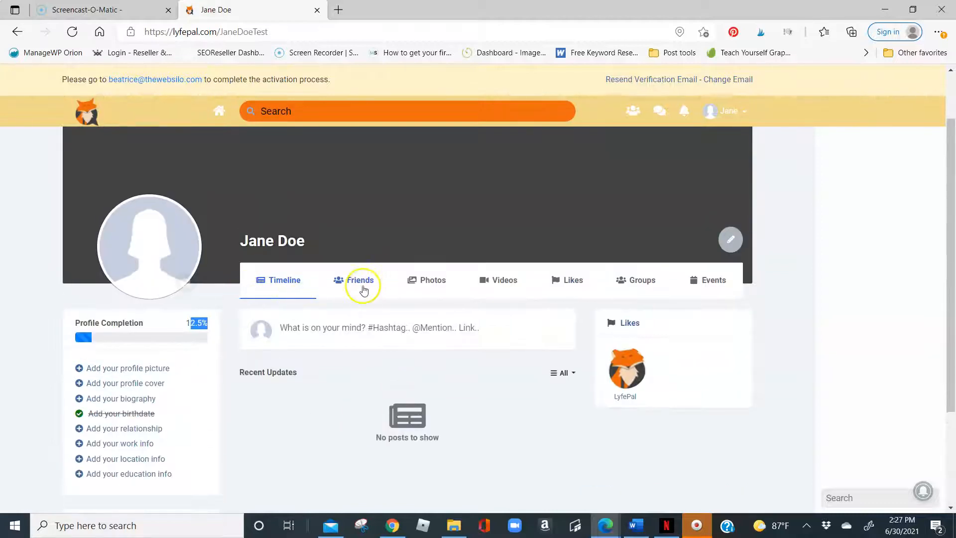
Browse Jane Doe's Friends, Photos, Albums, Videos and Groups tabs, then return home
{"action": "left_click", "coordinate": [359, 280]}
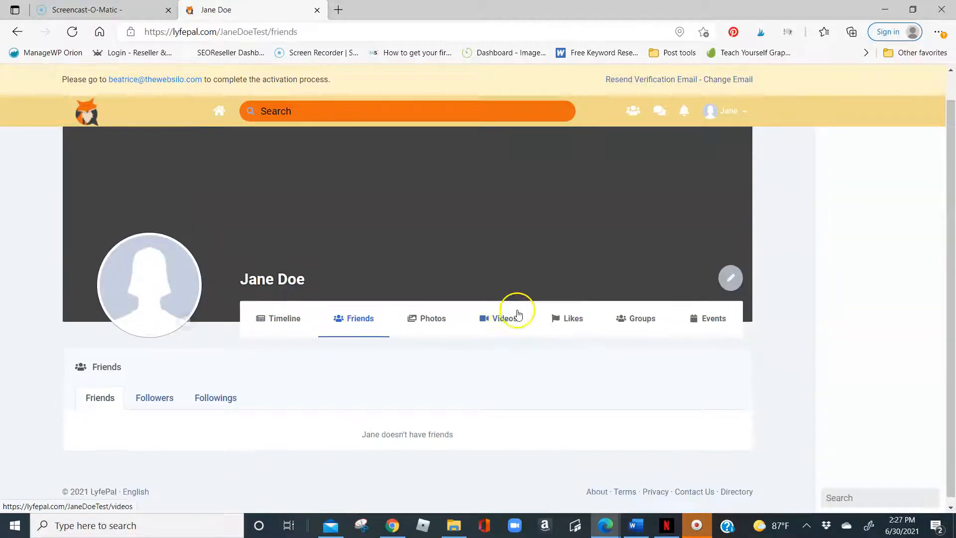
{"action": "left_click", "coordinate": [432, 319]}
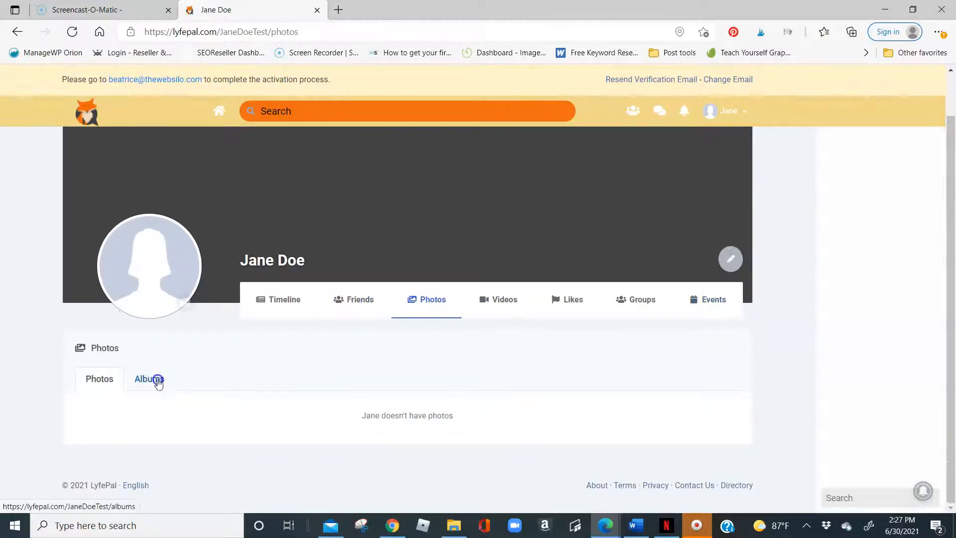
{"action": "left_click", "coordinate": [149, 378]}
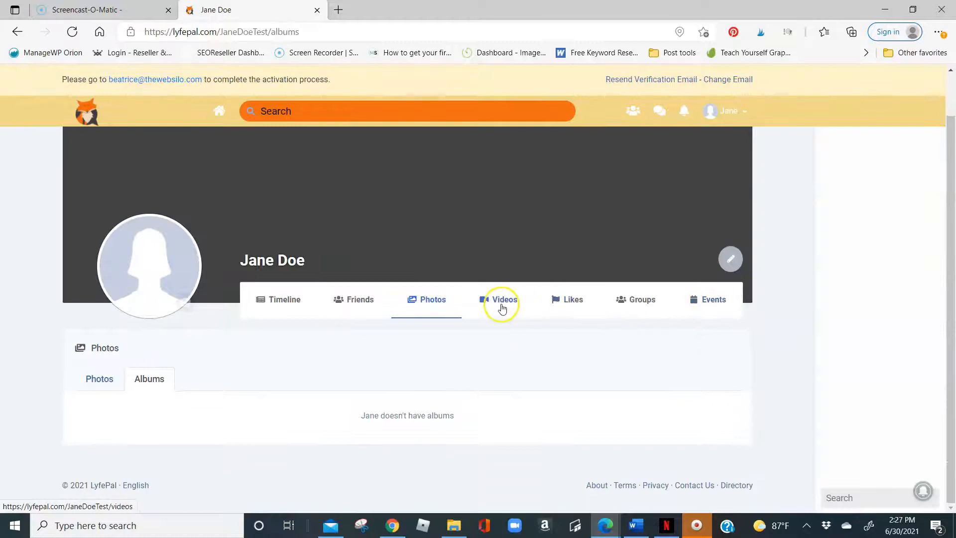
{"action": "left_click", "coordinate": [502, 299]}
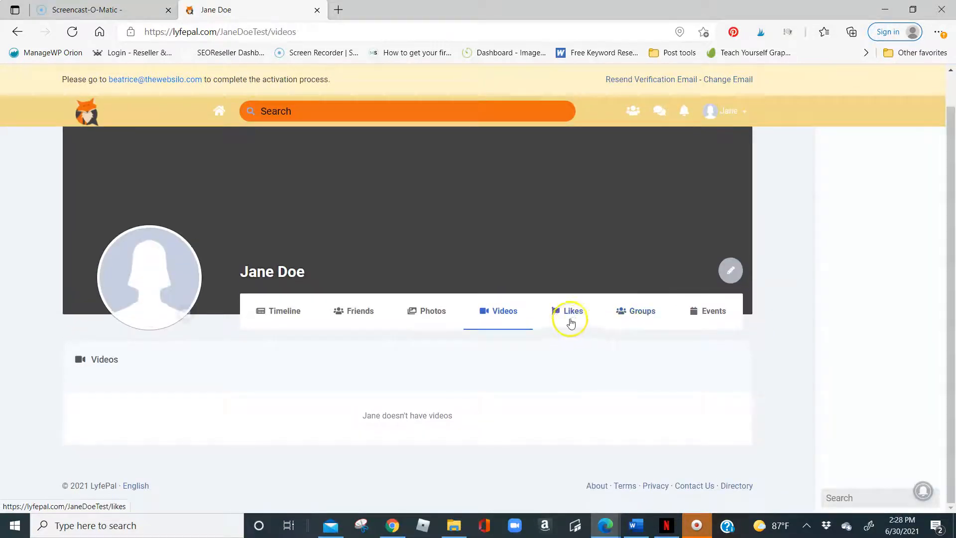
{"action": "mouse_move", "coordinate": [651, 321]}
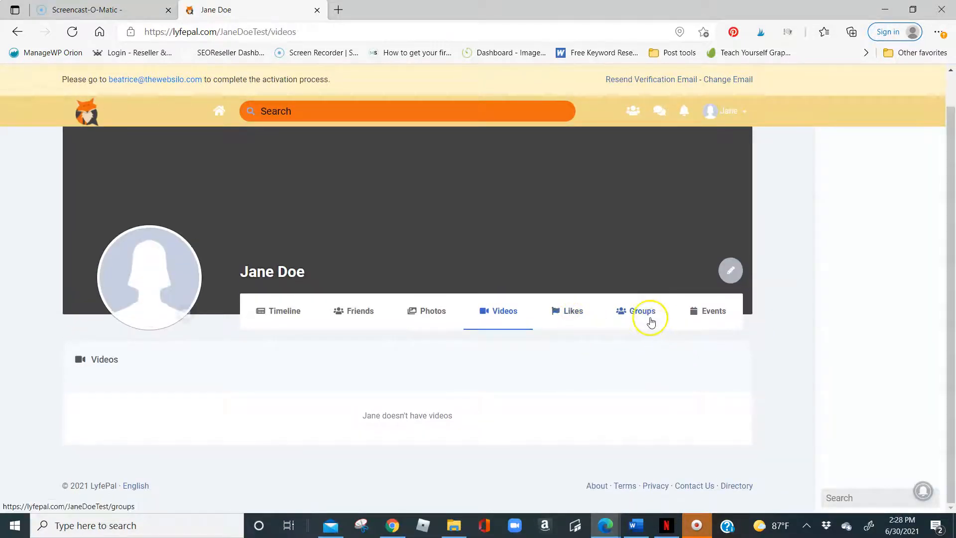
{"action": "left_click", "coordinate": [643, 310]}
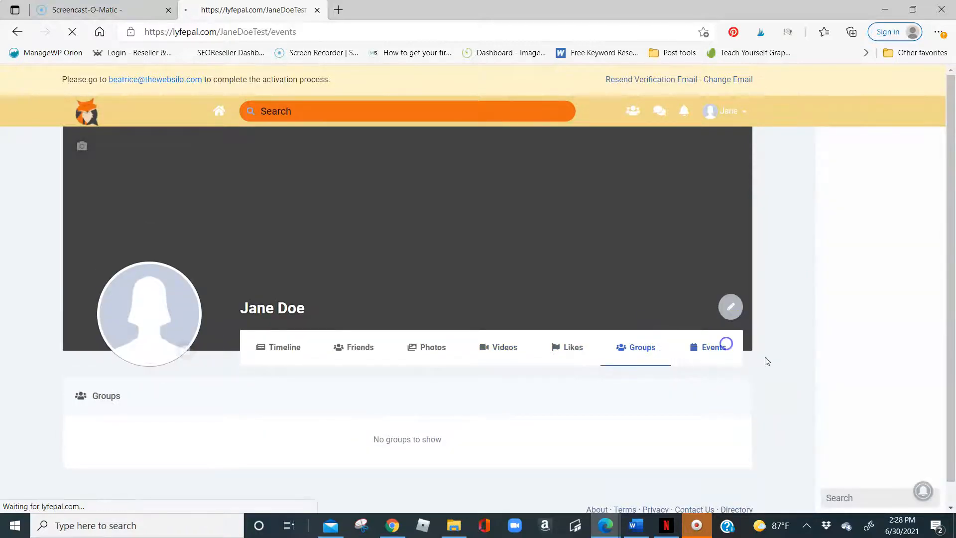
{"action": "left_click", "coordinate": [713, 346]}
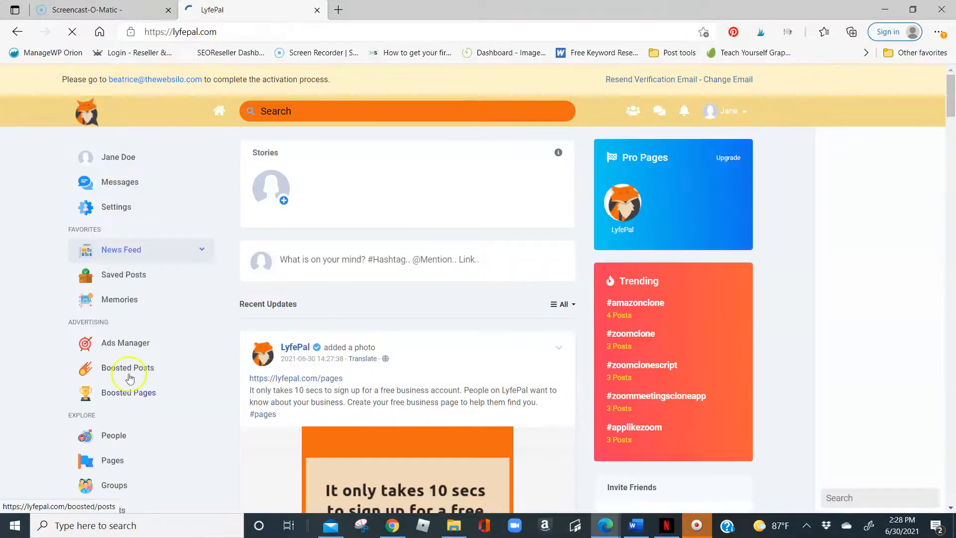
{"action": "scroll", "scroll_direction": "down", "scroll_amount": 3}
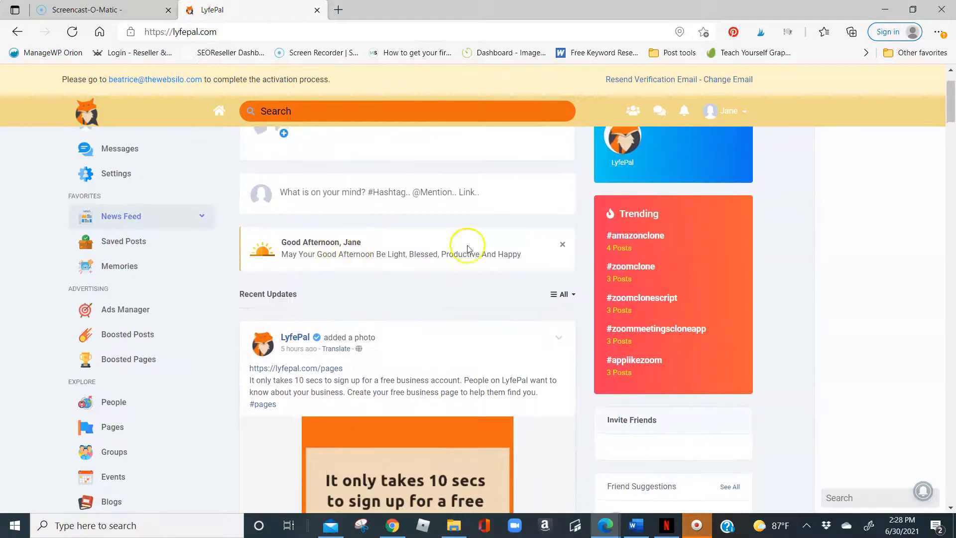
{"action": "scroll", "scroll_direction": "down", "scroll_amount": 3}
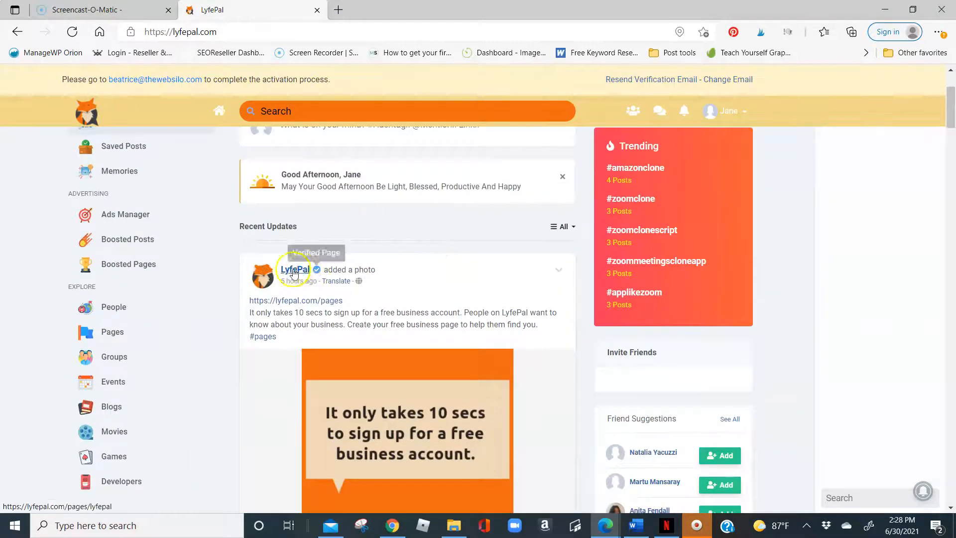
{"action": "left_click", "coordinate": [294, 269]}
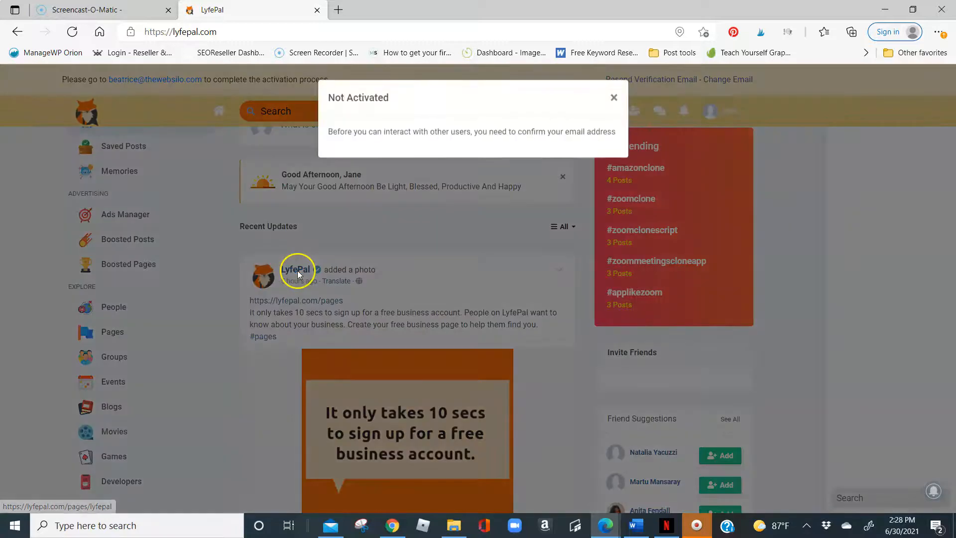
{"action": "left_click", "coordinate": [613, 97]}
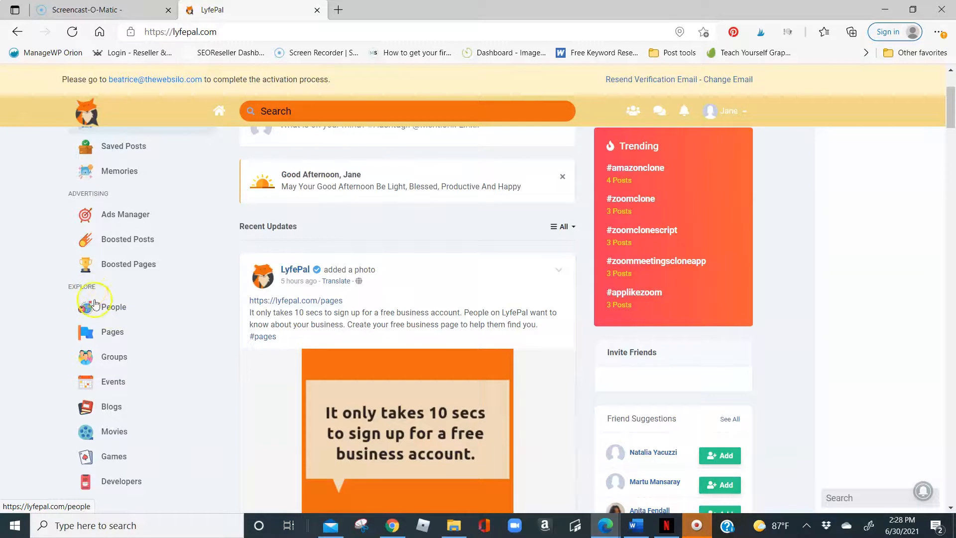
Check Friend Requests and Sent Requests, then go to Pages under Explore
{"action": "left_click", "coordinate": [95, 301]}
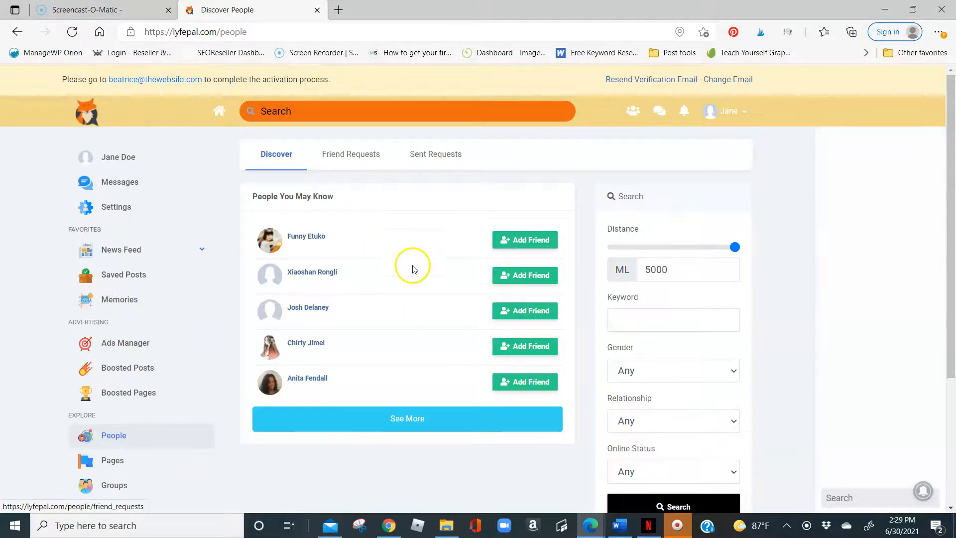
{"action": "left_click", "coordinate": [351, 153]}
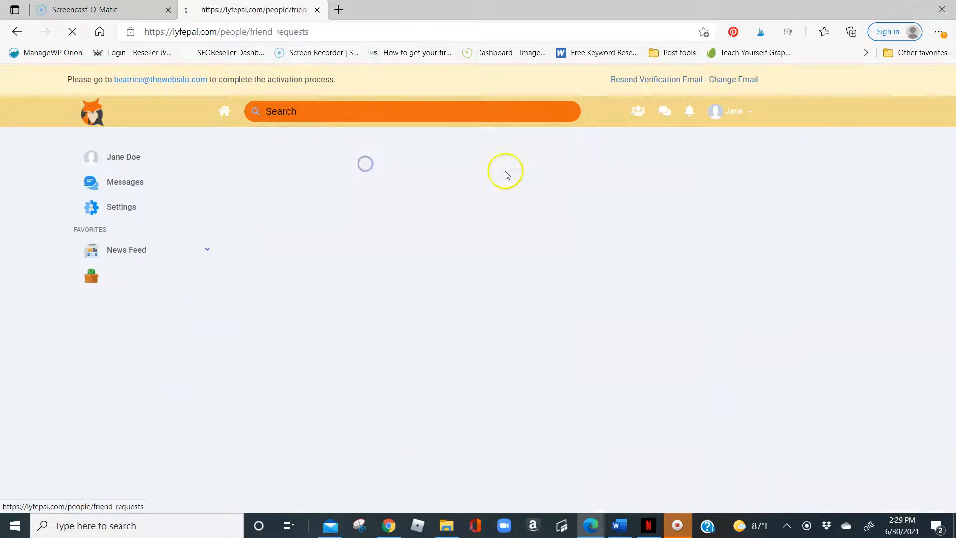
{"action": "left_click", "coordinate": [435, 154]}
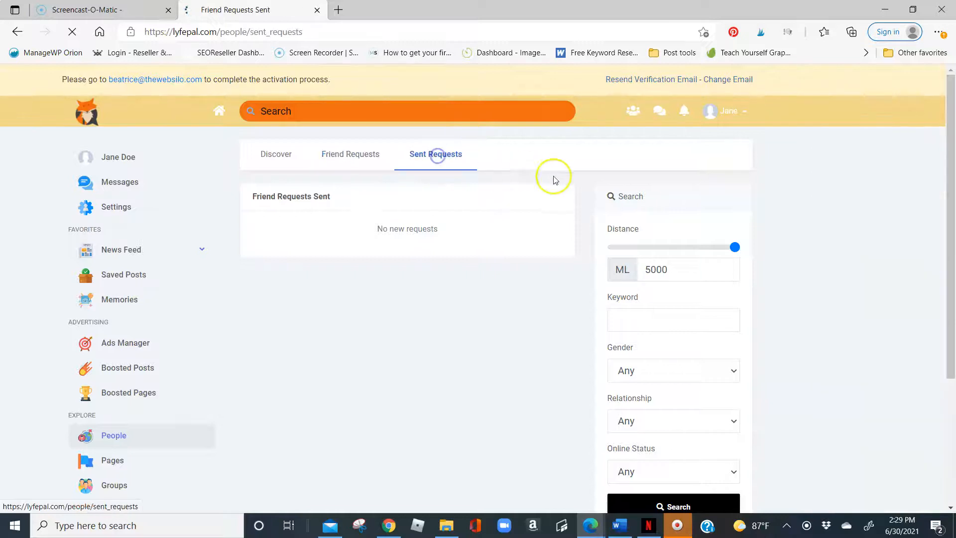
{"action": "scroll", "scroll_direction": "down", "scroll_amount": 3}
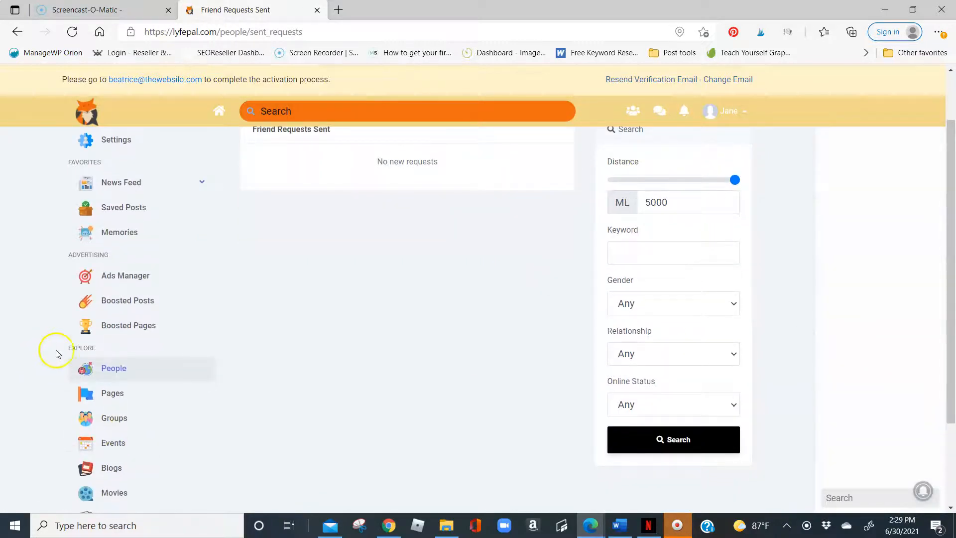
{"action": "left_click", "coordinate": [112, 393]}
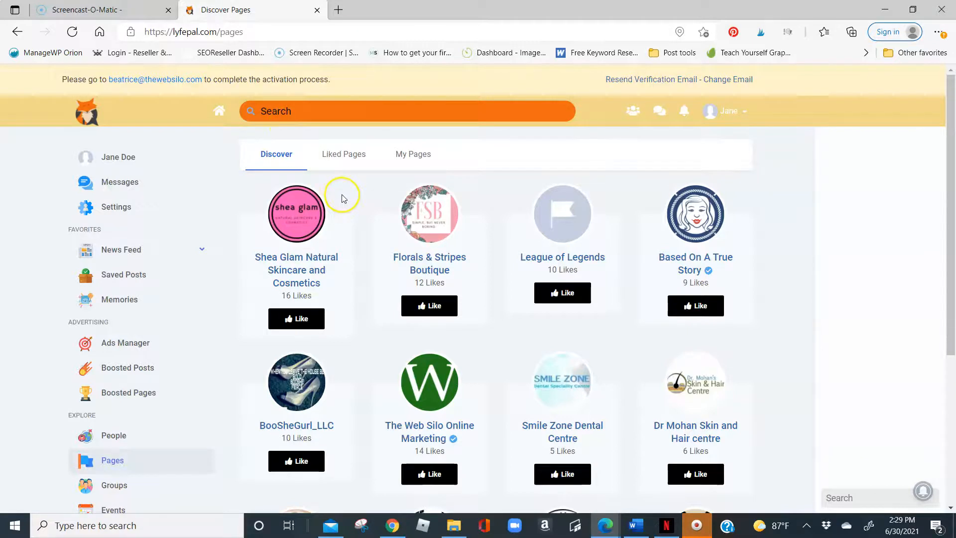
Check the empty My Pages tab, then browse the Groups discovery directory
{"action": "left_click", "coordinate": [413, 153]}
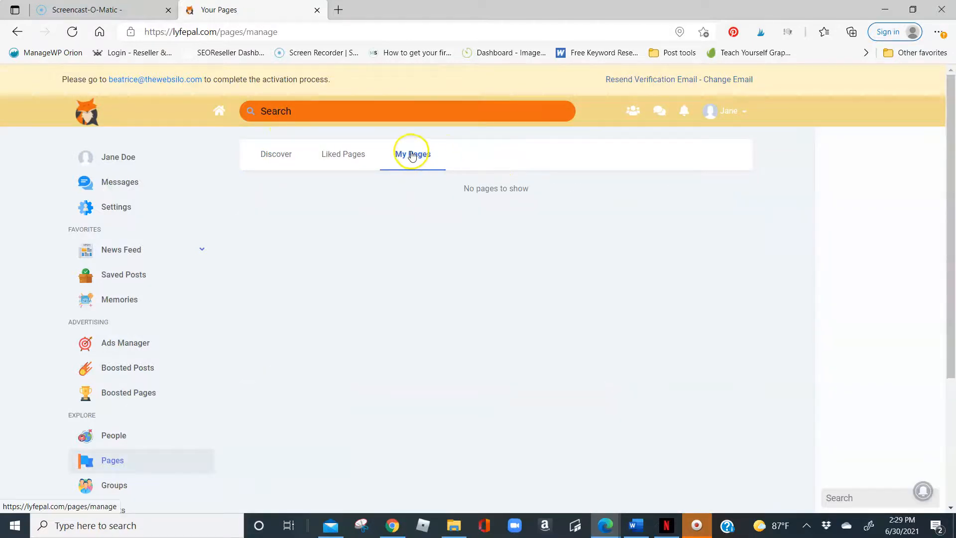
{"action": "mouse_move", "coordinate": [279, 158]}
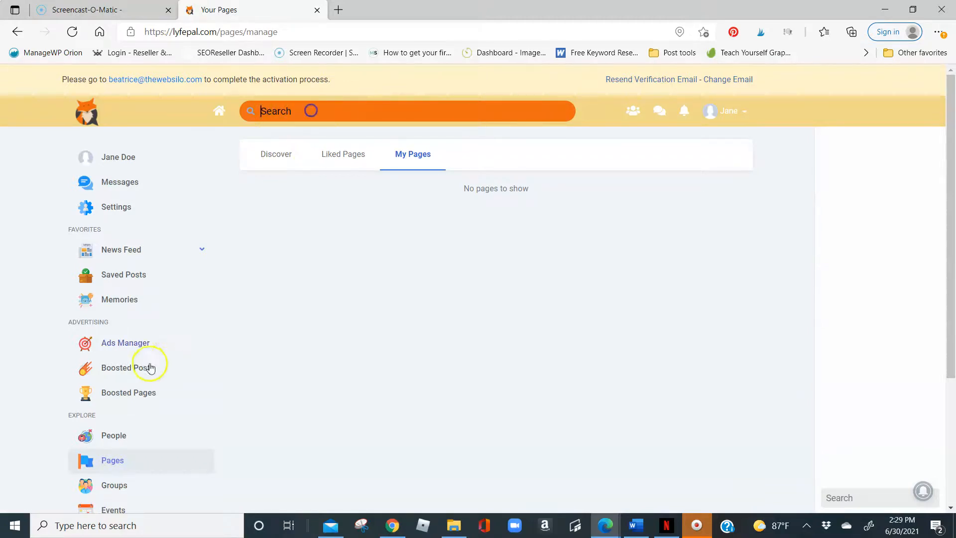
{"action": "left_click", "coordinate": [113, 485]}
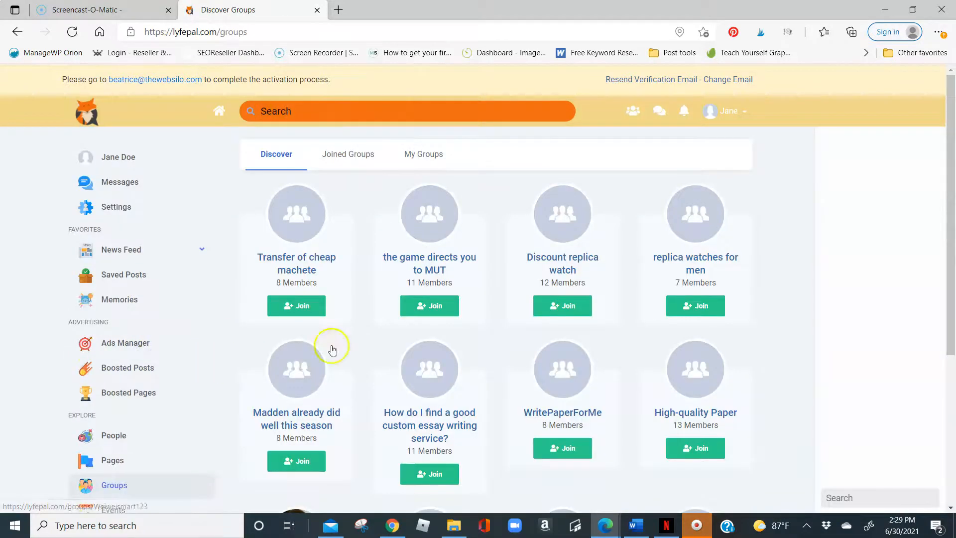
{"action": "scroll", "scroll_direction": "down", "scroll_amount": 3}
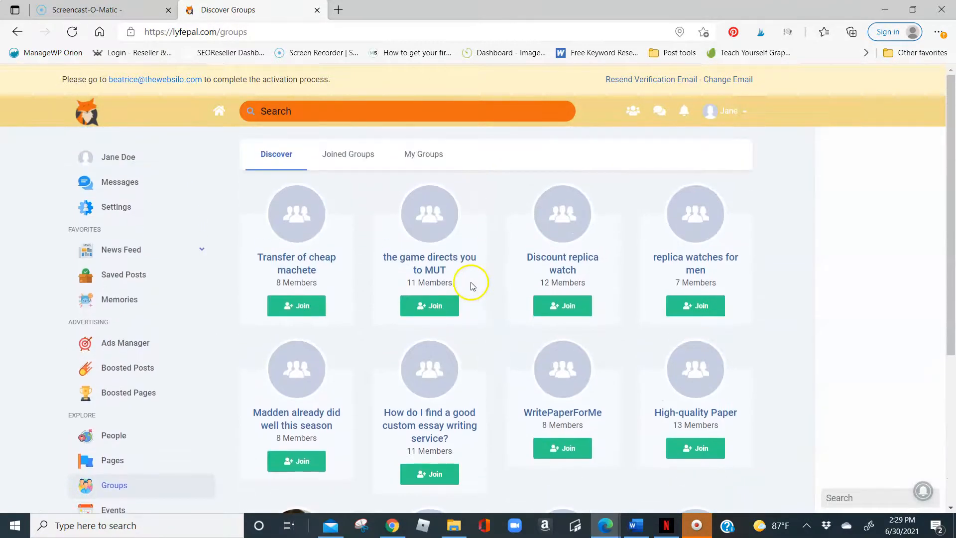
Browse the Discover Events listing
{"action": "left_click", "coordinate": [114, 510]}
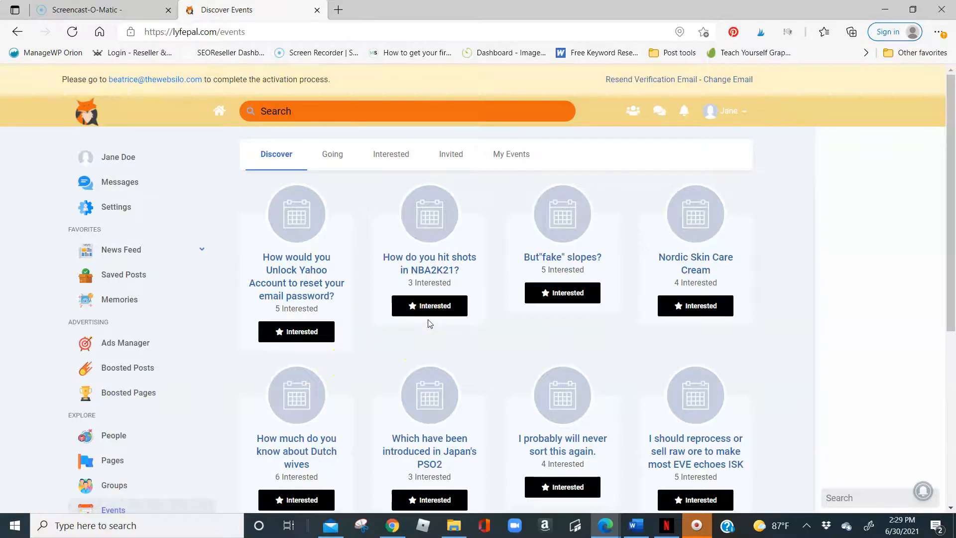
{"action": "scroll", "scroll_direction": "down", "scroll_amount": 3}
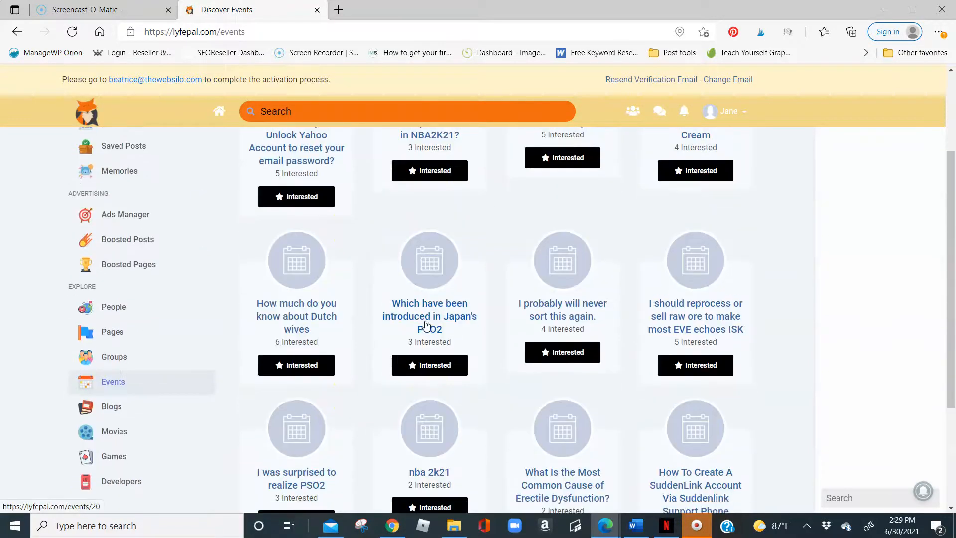
Browse the Blogs listing and return to the home news feed
{"action": "left_click", "coordinate": [112, 406]}
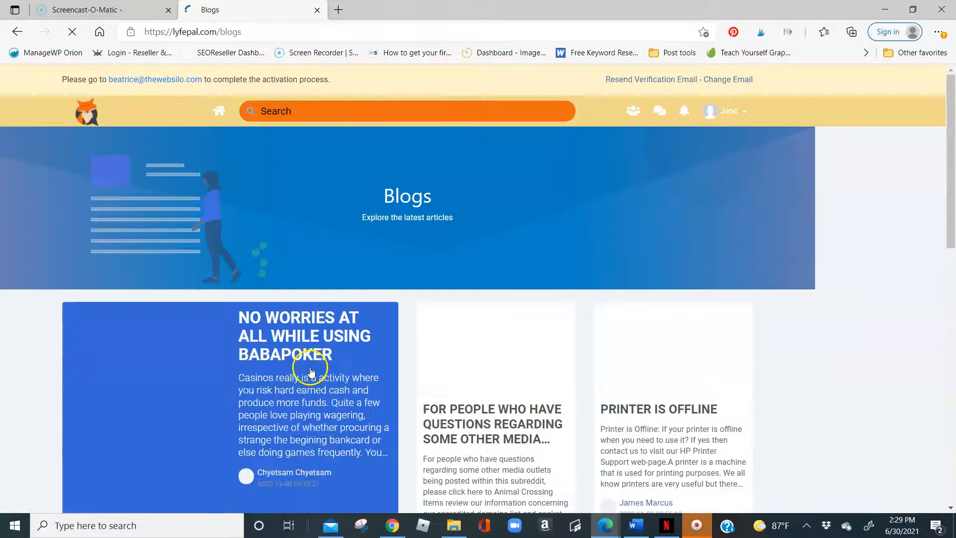
{"action": "scroll", "scroll_direction": "down", "scroll_amount": 3}
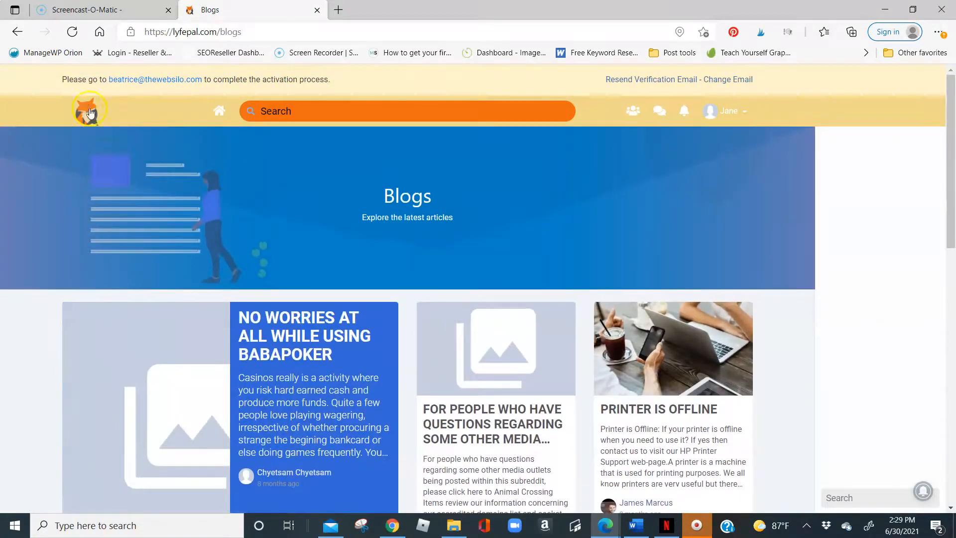
{"action": "left_click", "coordinate": [89, 110]}
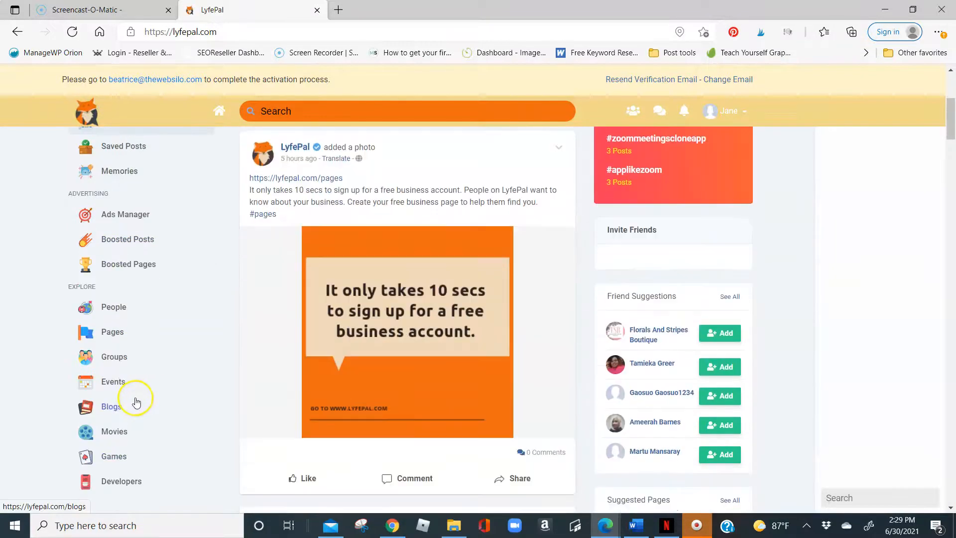
Browse the Movies listing
{"action": "left_click", "coordinate": [114, 432]}
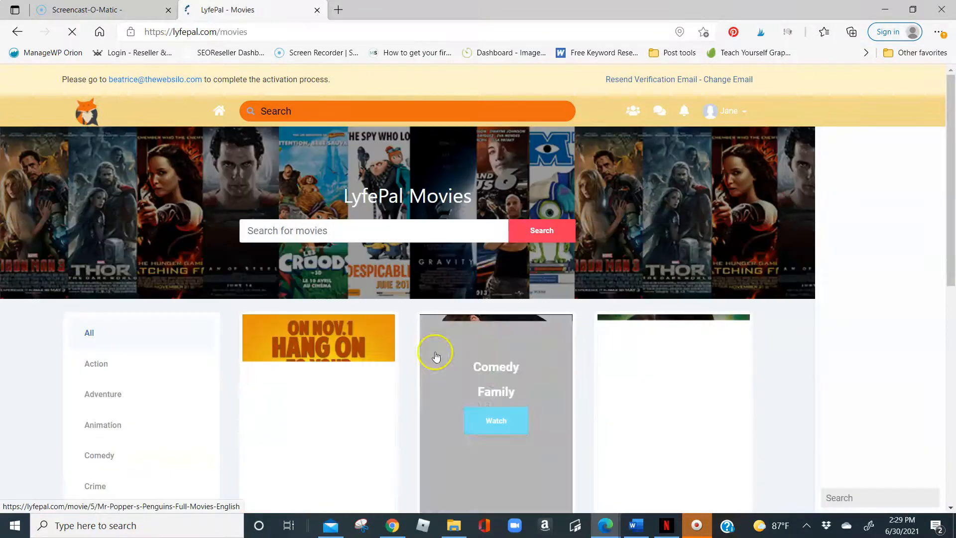
{"action": "scroll", "scroll_direction": "down", "scroll_amount": 3}
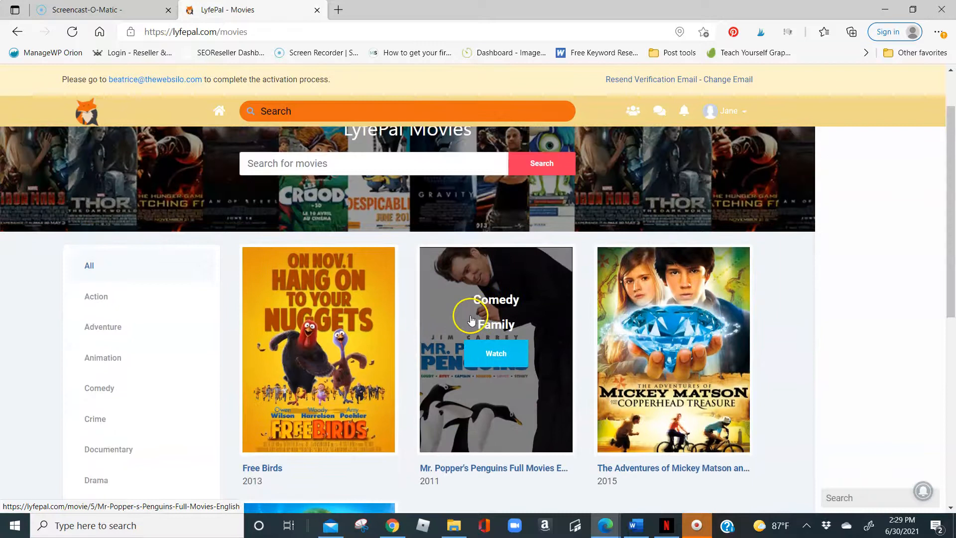
{"action": "mouse_move", "coordinate": [427, 339]}
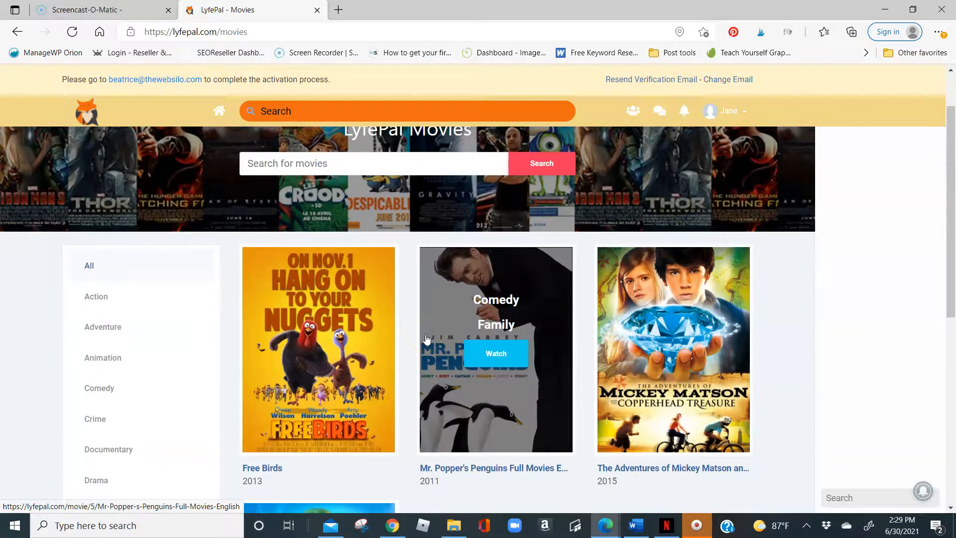
{"action": "scroll", "scroll_direction": "down", "scroll_amount": 3}
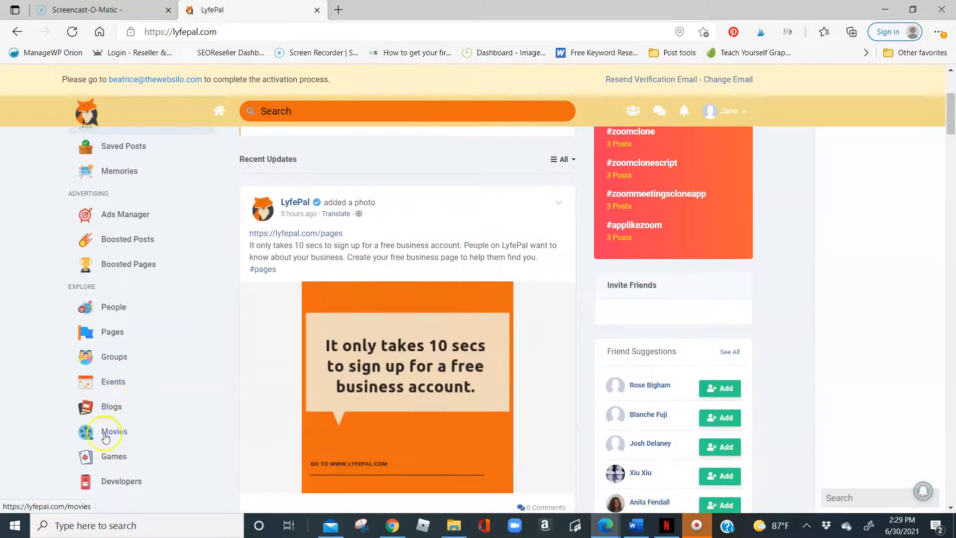
Browse the Discover Games grid showing Candy Bubble, Maze and Alien Quest
{"action": "left_click", "coordinate": [114, 456]}
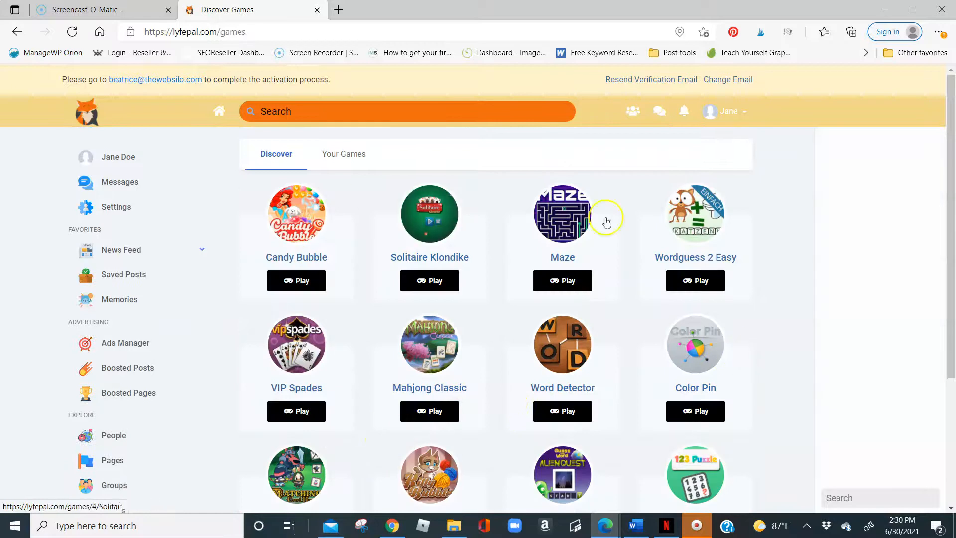
{"action": "scroll", "scroll_direction": "down", "scroll_amount": 3}
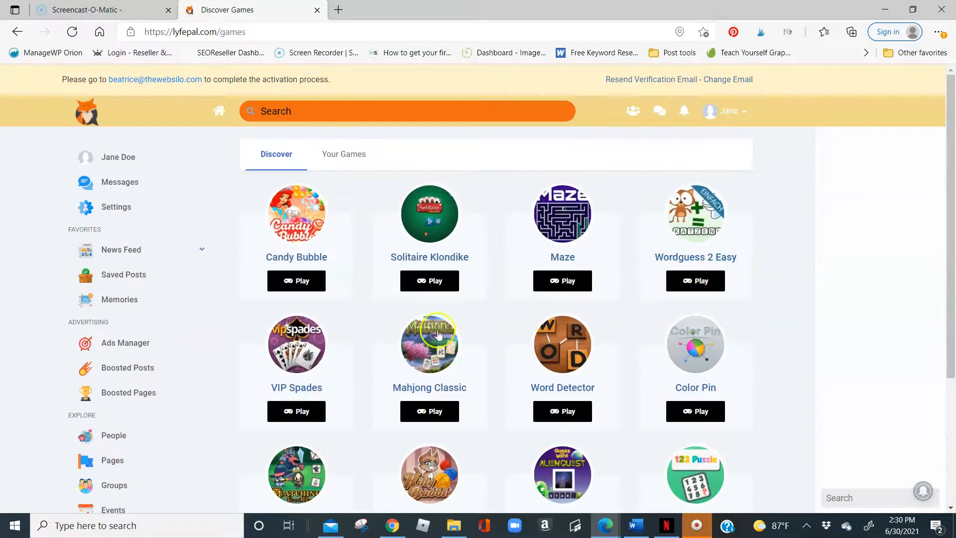
{"action": "scroll", "scroll_direction": "down", "scroll_amount": 3}
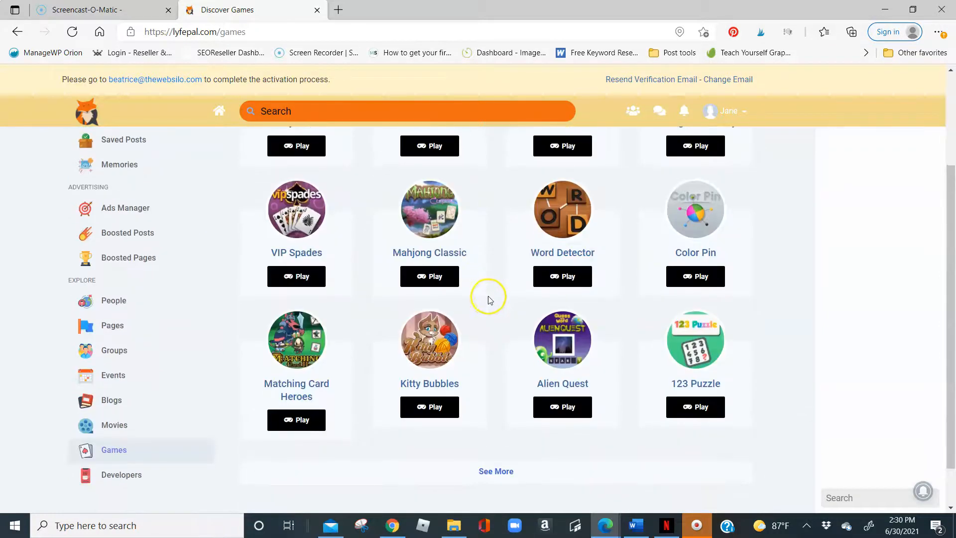
{"action": "mouse_move", "coordinate": [492, 298]}
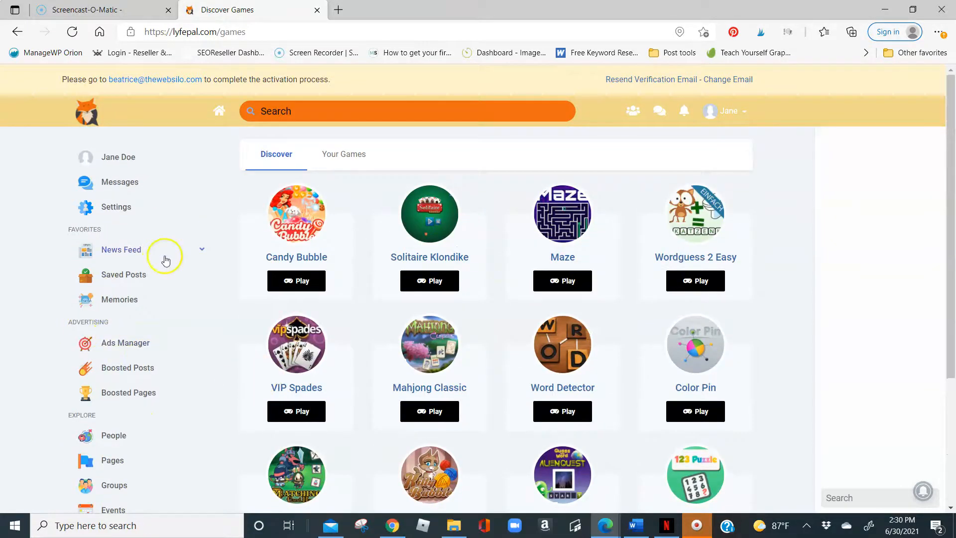
{"action": "mouse_move", "coordinate": [115, 212]}
{"action": "type", "text": "blog"}
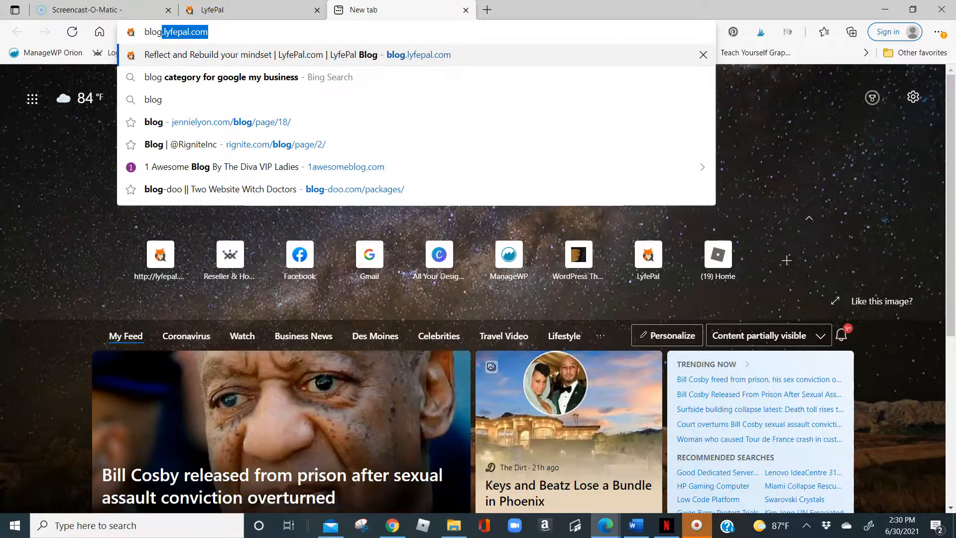
Load blog.lyfepal.com in a new tab and reach the Knowledge Base article listing
{"action": "key", "text": "Enter"}
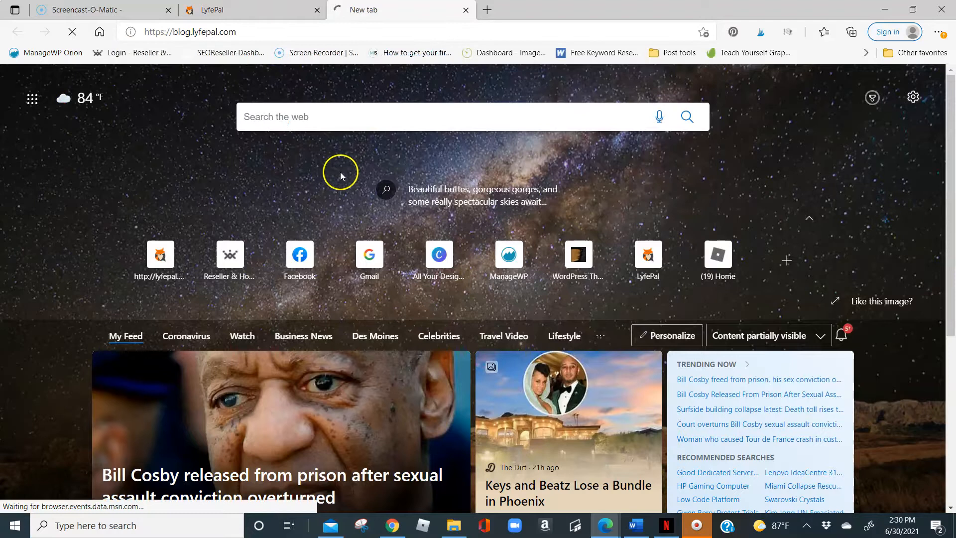
{"action": "mouse_move", "coordinate": [212, 135]}
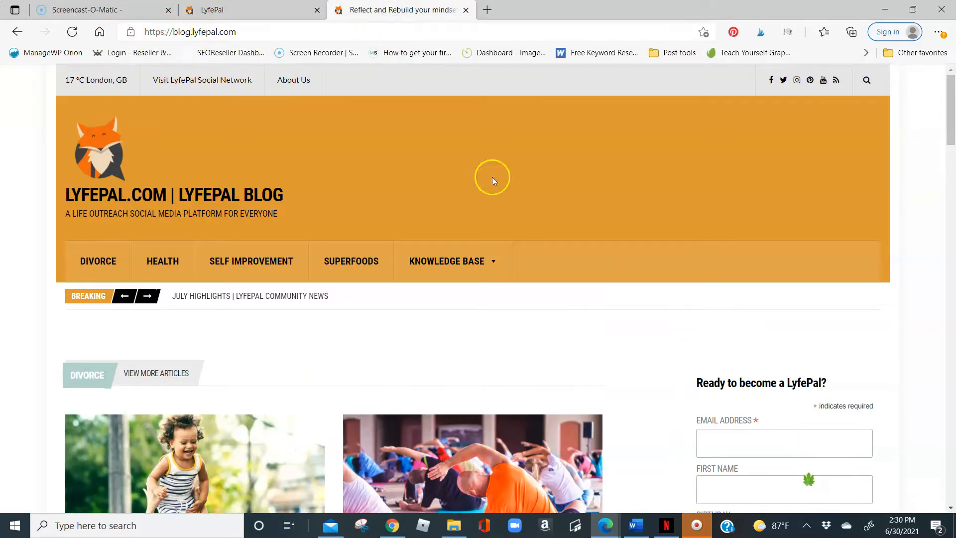
{"action": "left_click", "coordinate": [449, 261]}
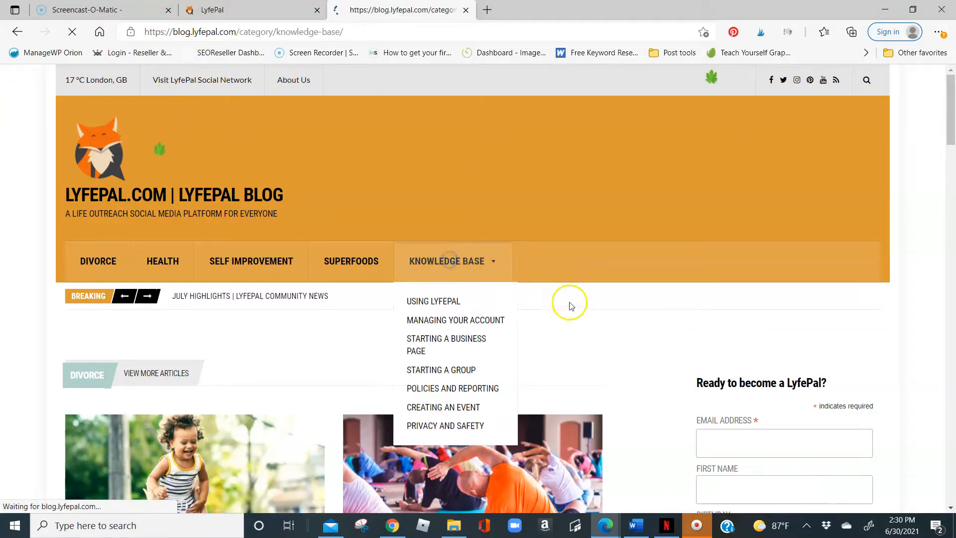
{"action": "left_click", "coordinate": [446, 261]}
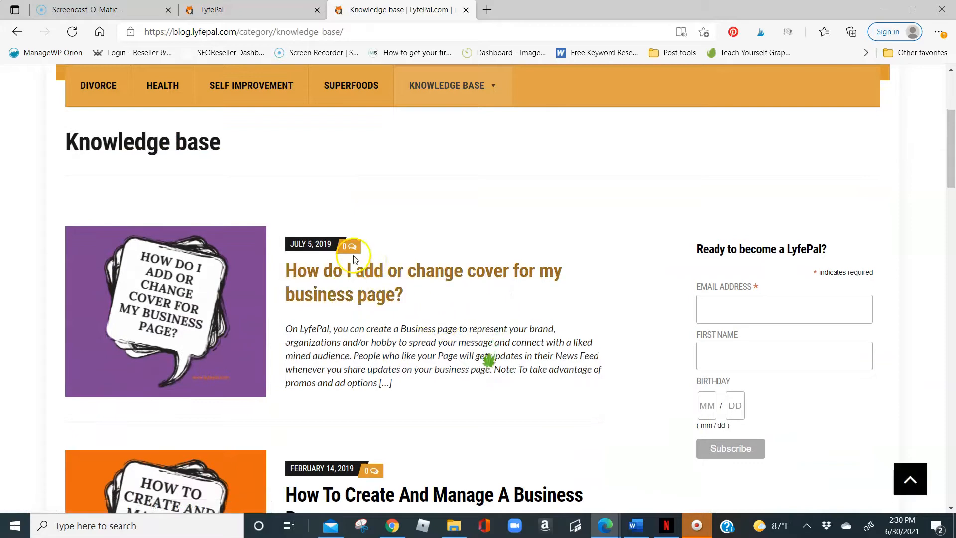
Scroll through the Knowledge Base articles
{"action": "scroll", "scroll_direction": "down", "scroll_amount": 3}
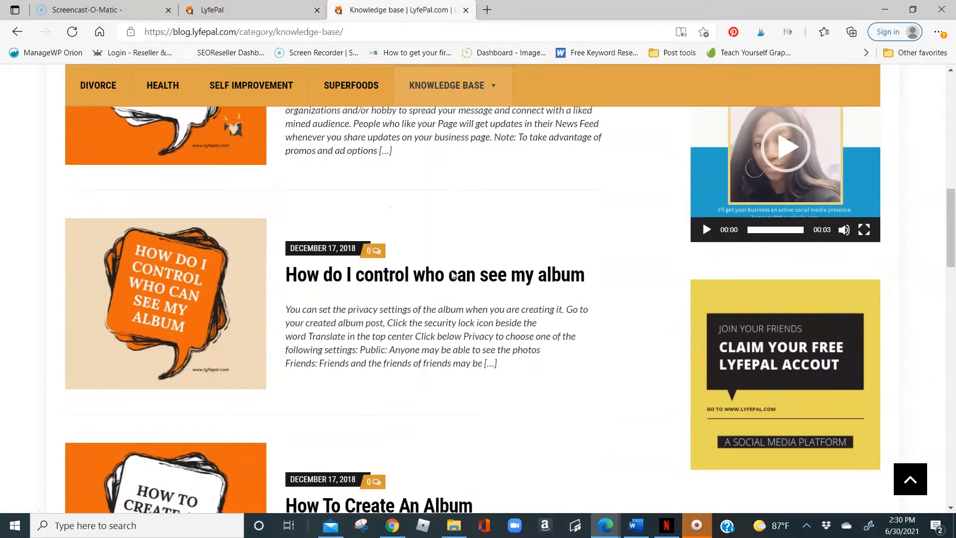
{"action": "scroll", "scroll_direction": "down", "scroll_amount": 3}
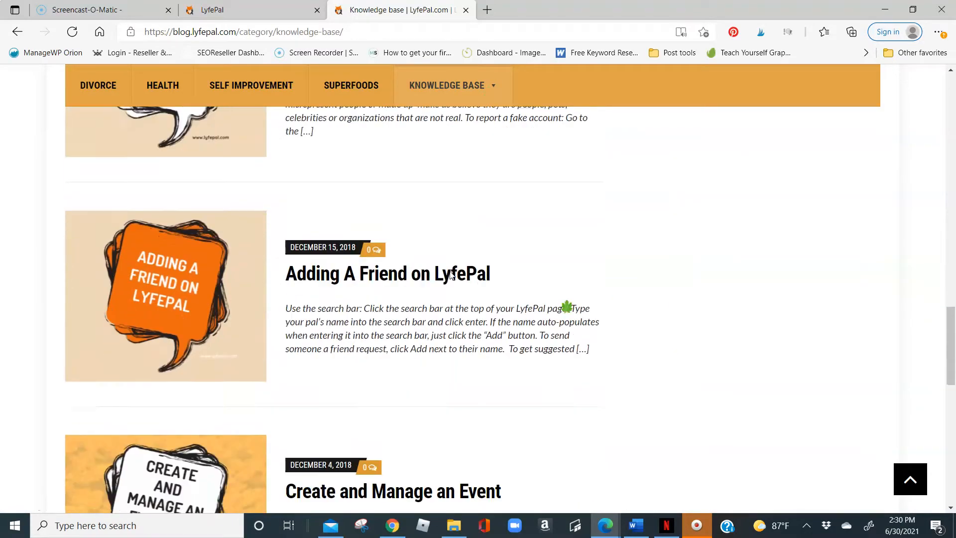
{"action": "scroll", "scroll_direction": "down", "scroll_amount": 3}
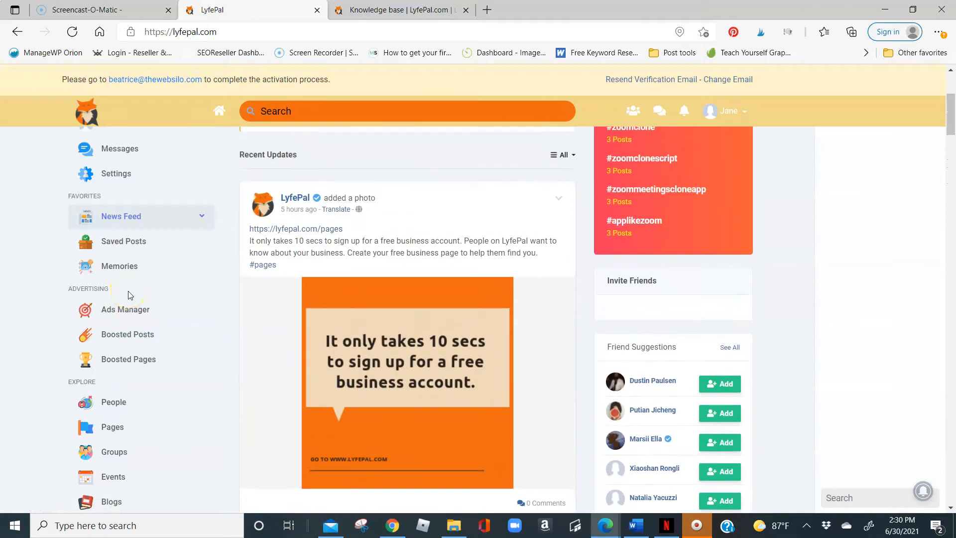
{"action": "scroll", "scroll_direction": "up", "scroll_amount": 3}
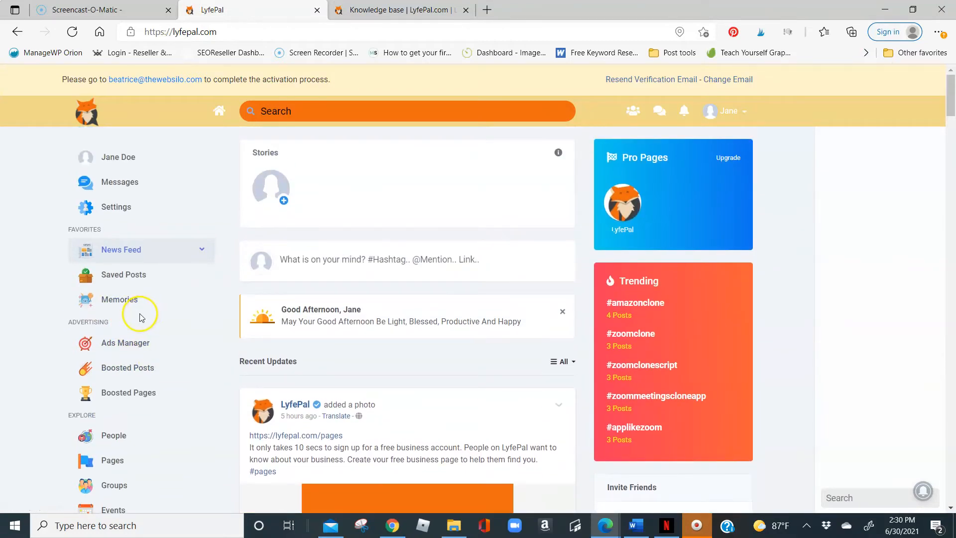